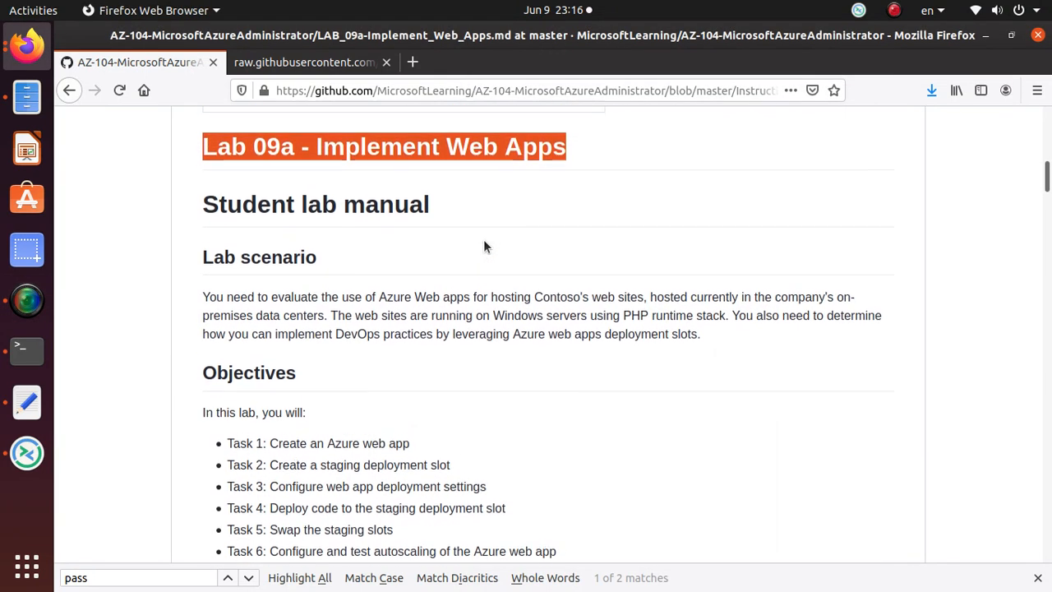
Scroll the GitHub lab down to read the Exercise 1 Task 1 web app settings table
scroll("down", 3)
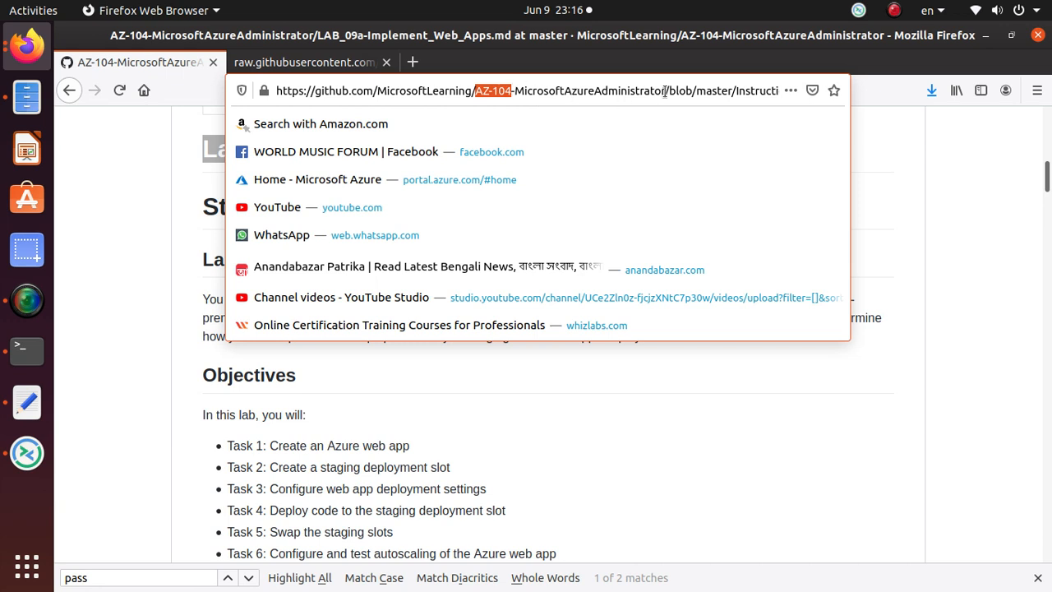
mouse_move(480, 437)
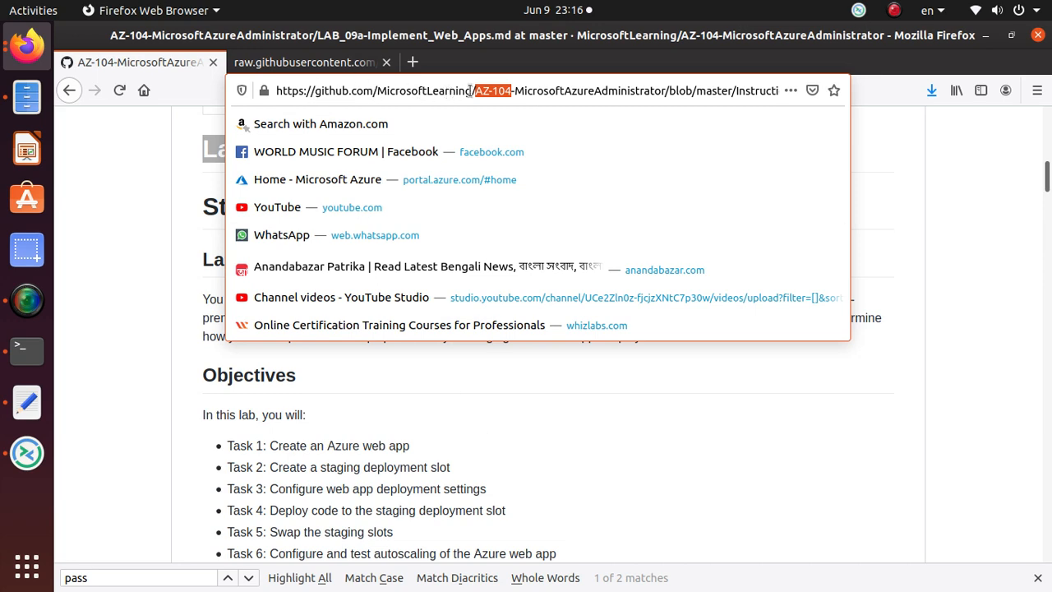
mouse_move(146, 316)
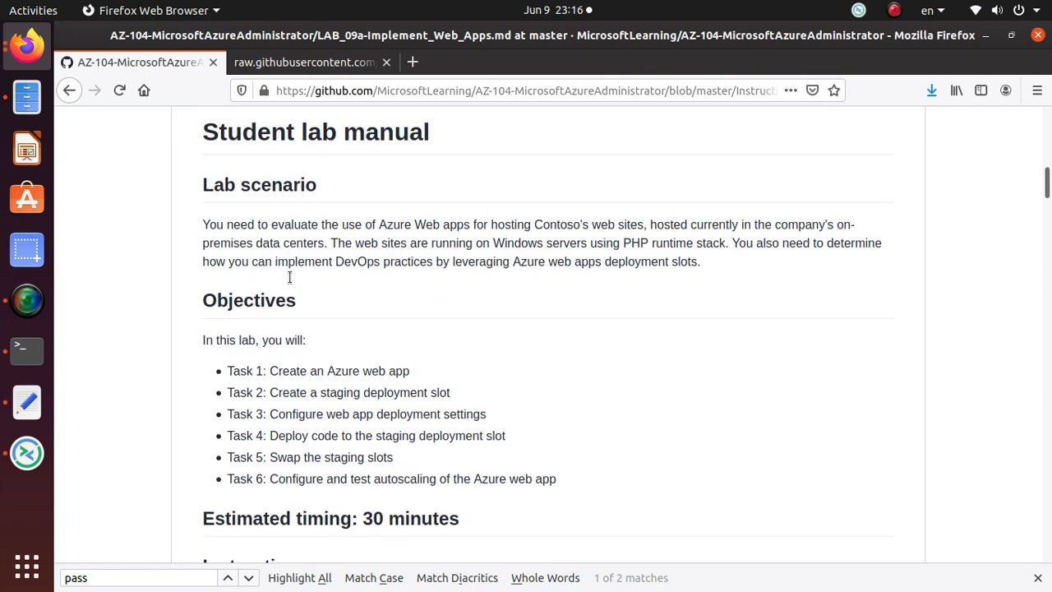
scroll("down", 3)
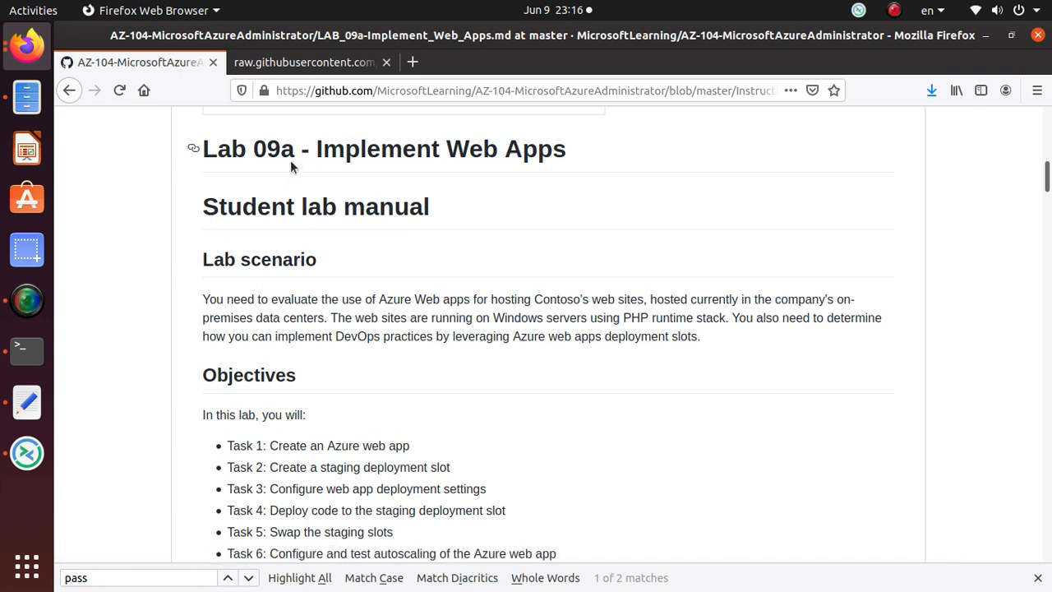
scroll("down", 3)
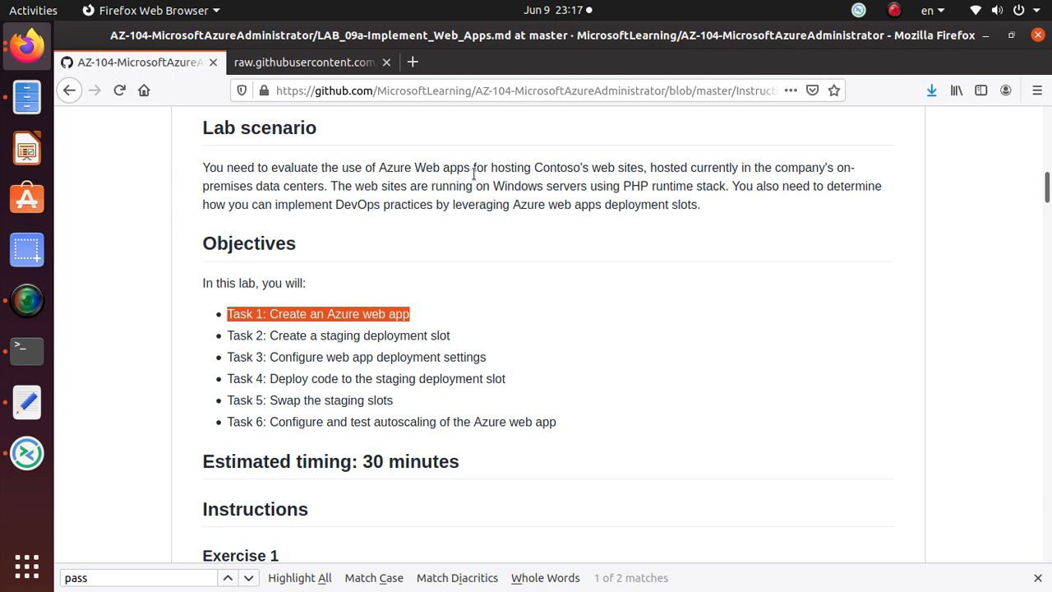
mouse_move(623, 184)
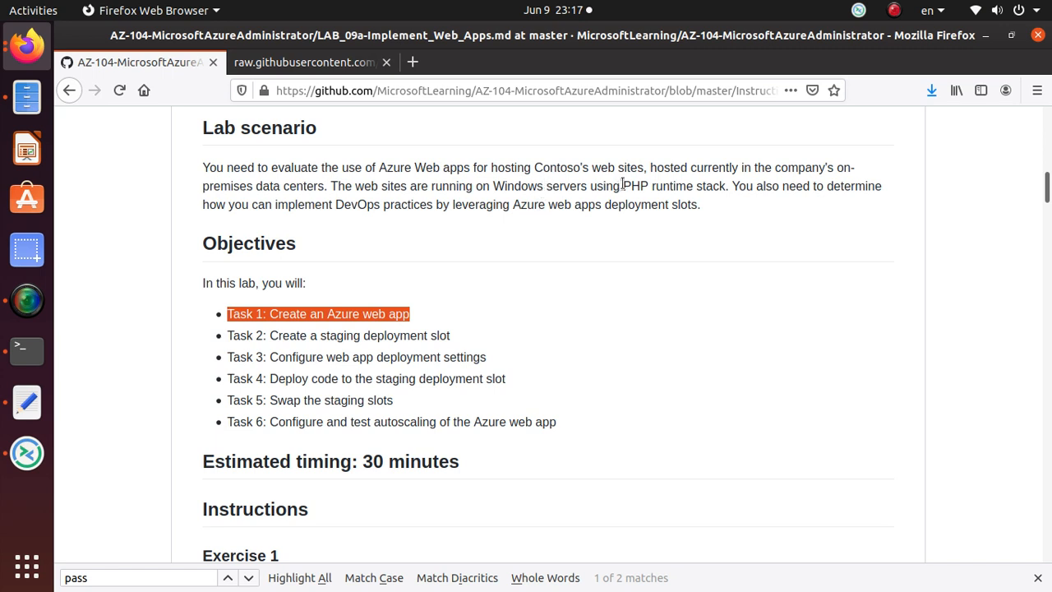
mouse_move(749, 183)
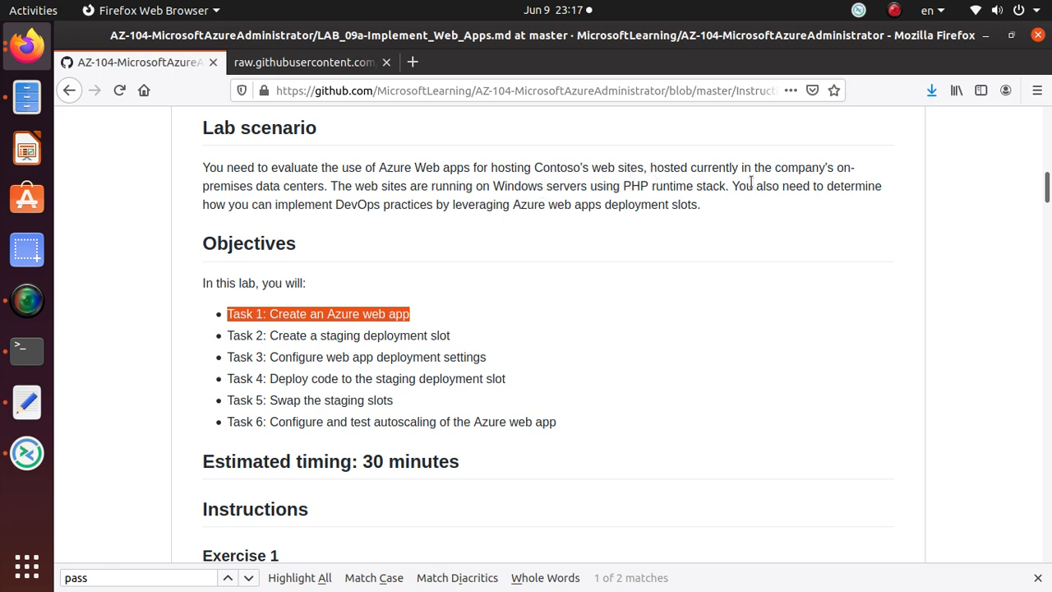
mouse_move(182, 199)
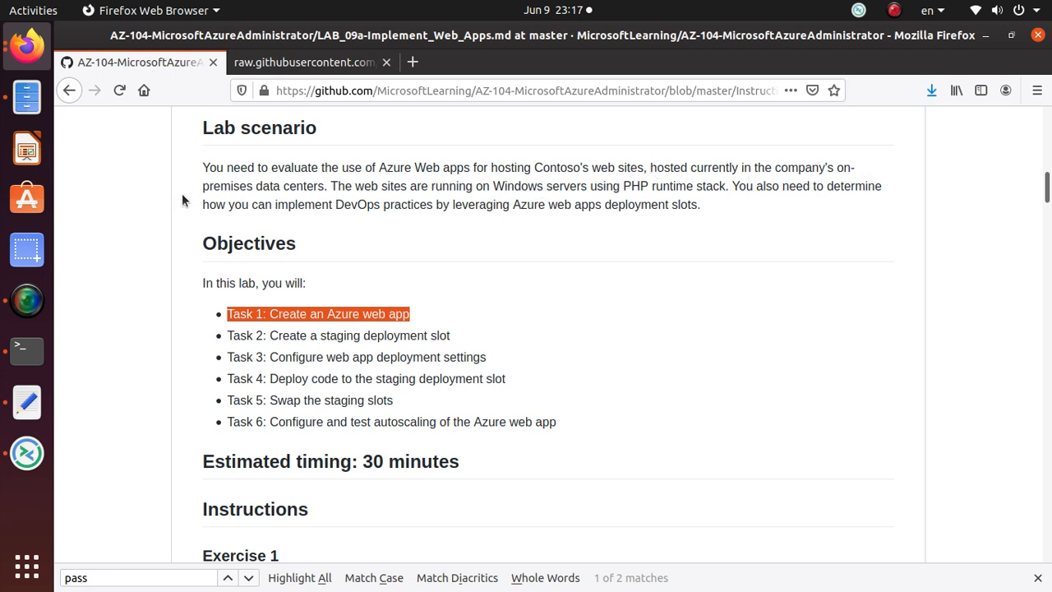
mouse_move(255, 180)
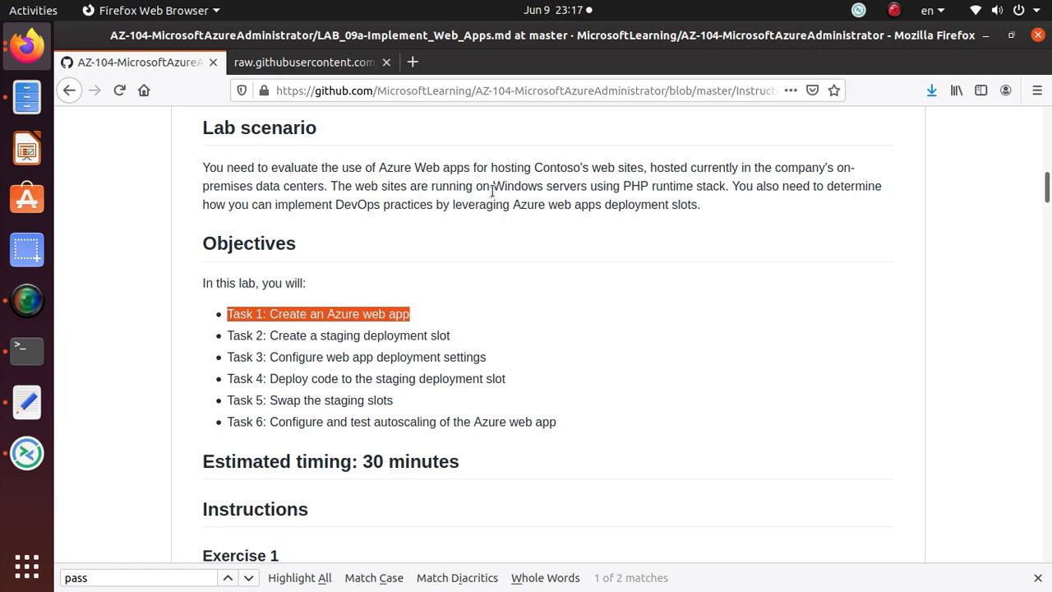
mouse_move(722, 204)
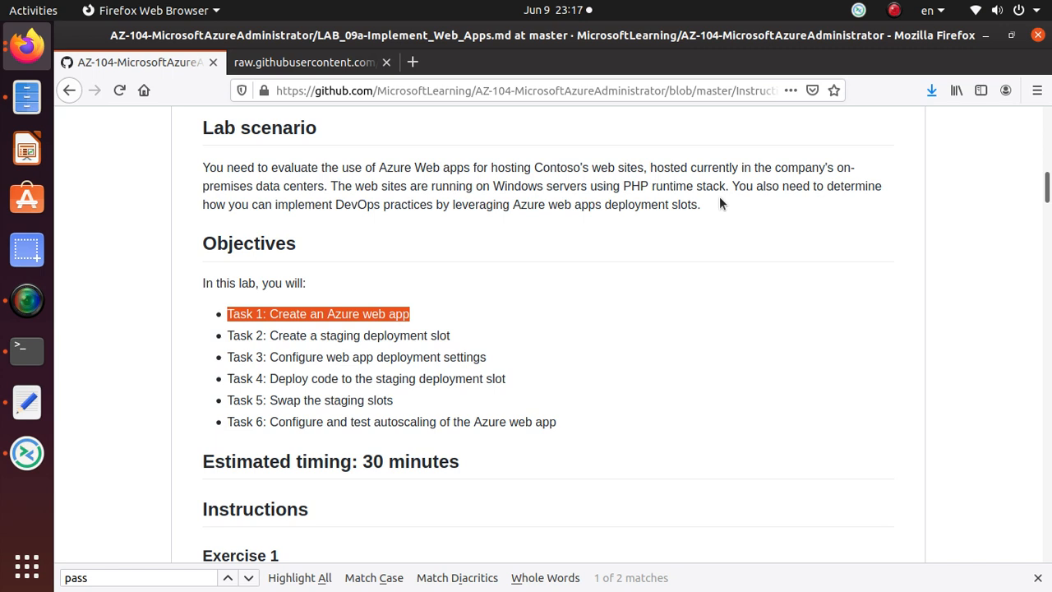
mouse_move(704, 205)
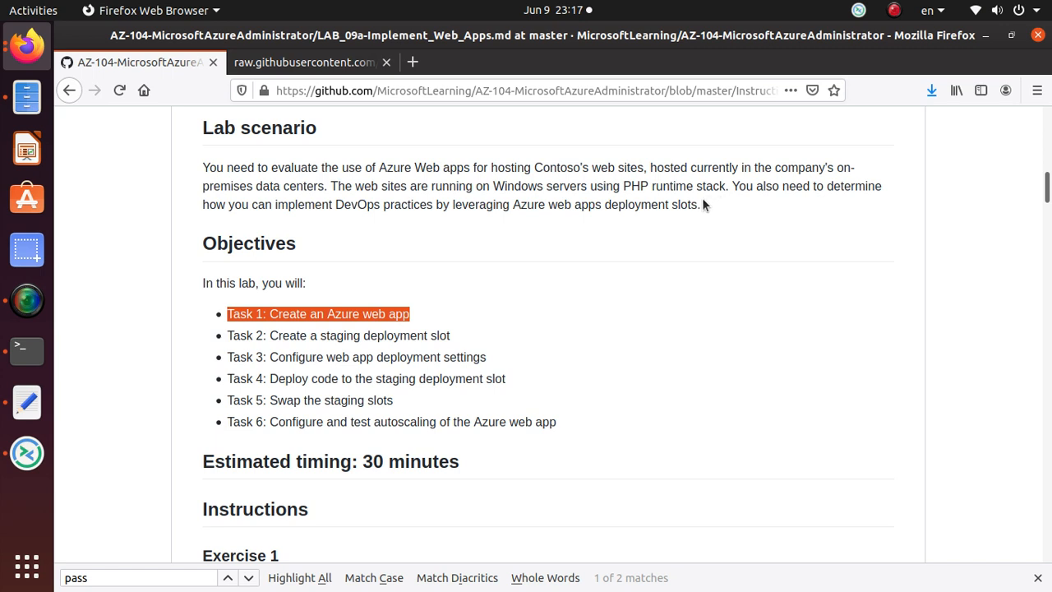
mouse_move(691, 203)
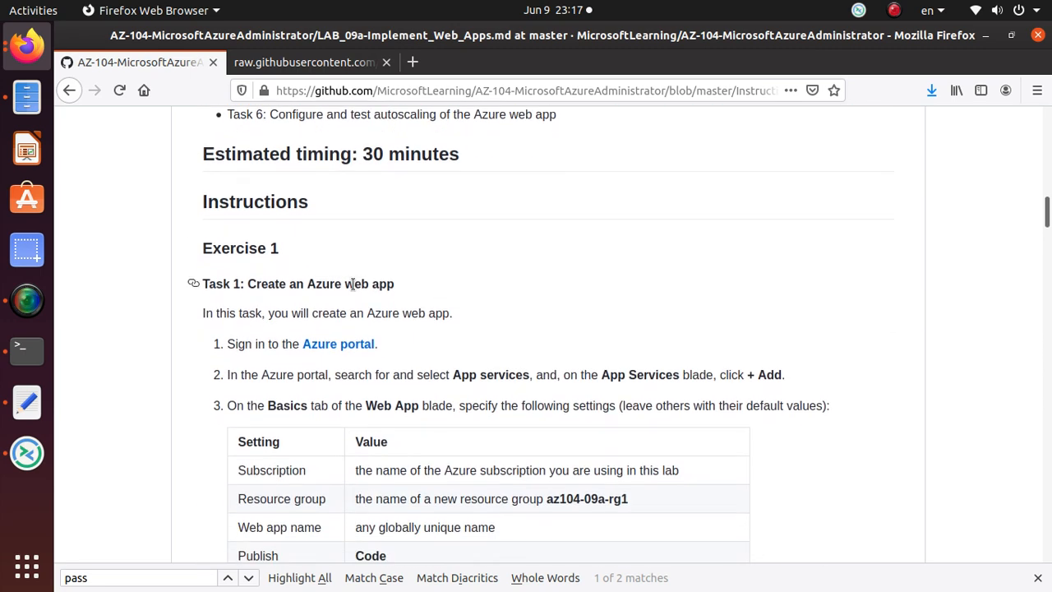
scroll("down", 3)
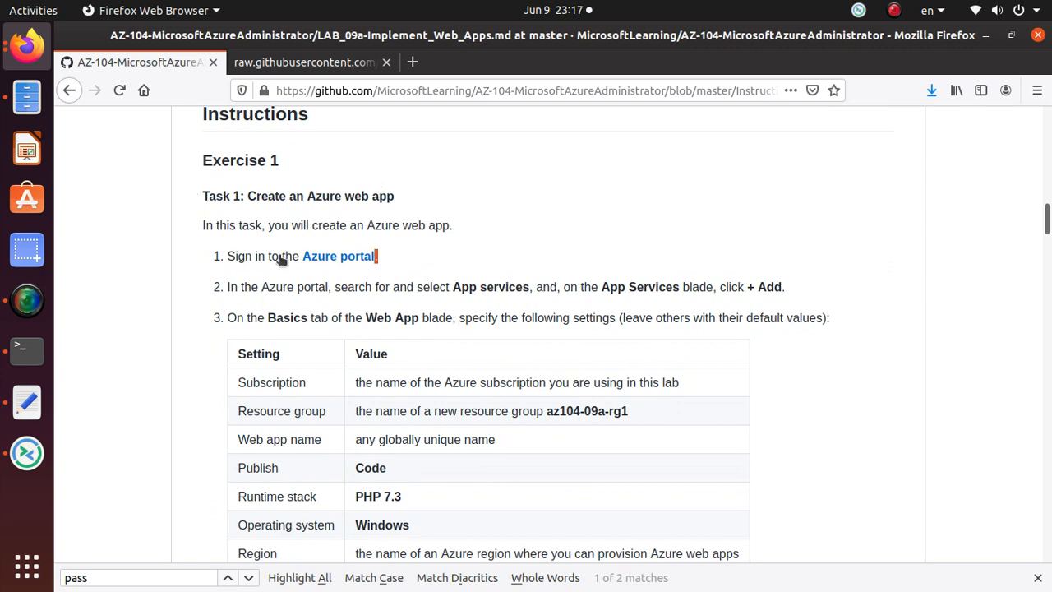
scroll("down", 3)
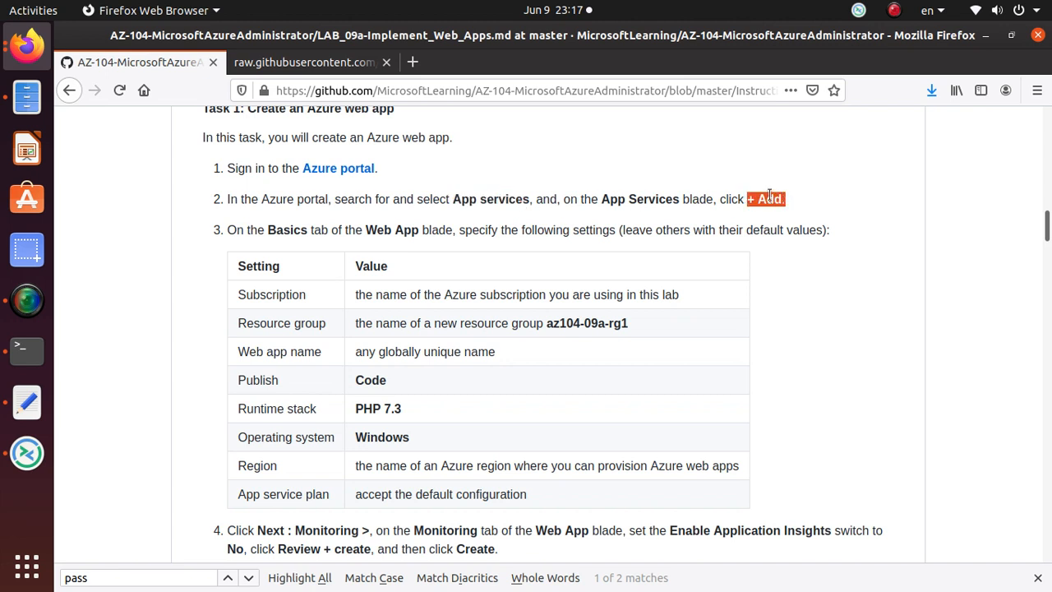
mouse_move(27, 55)
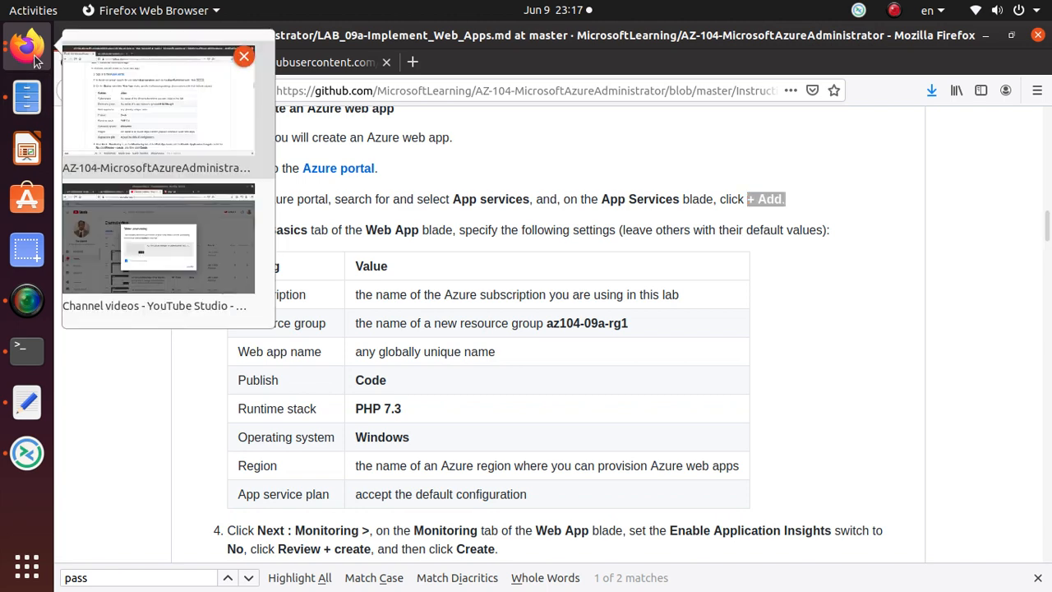
Switch to the Azure portal tab and retry the failed connection
left_click(157, 238)
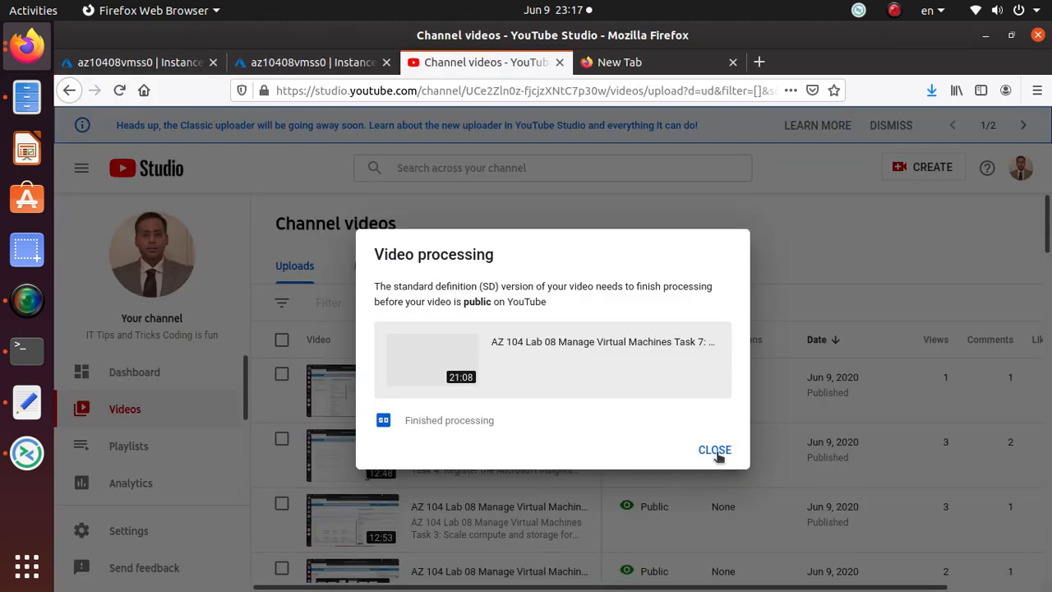
left_click(140, 62)
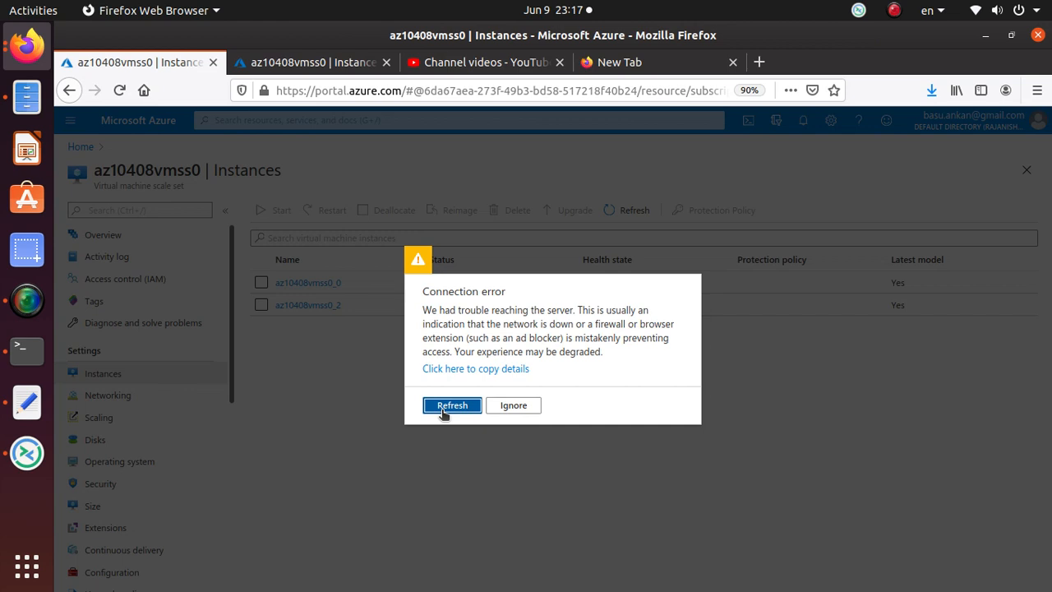
left_click(452, 405)
type("Lab 09a - Implement Web Apps")
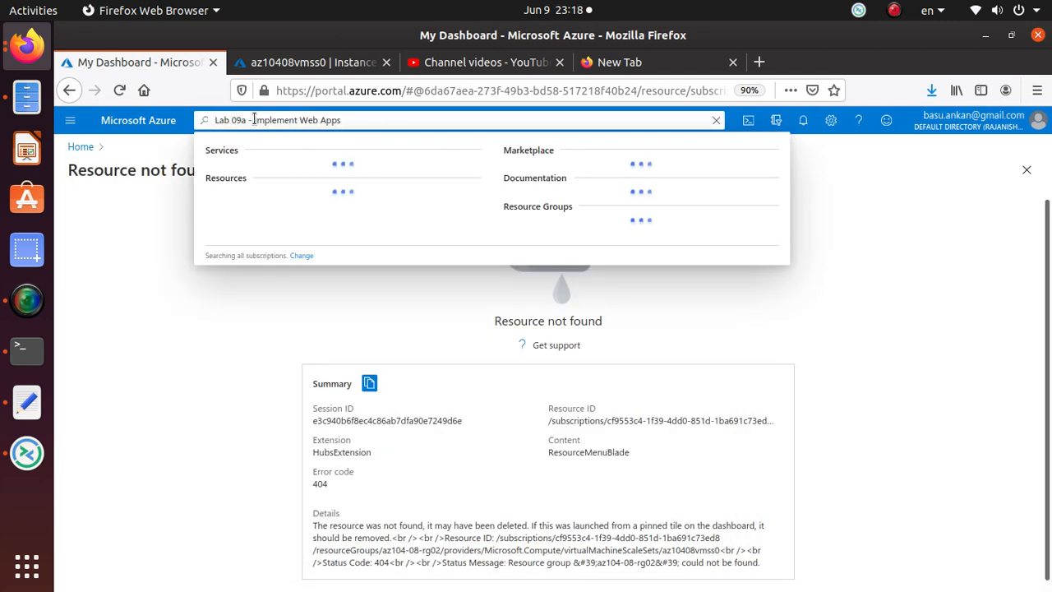
Search the portal for 'App services' and open the App Services page
key("BackSpace")
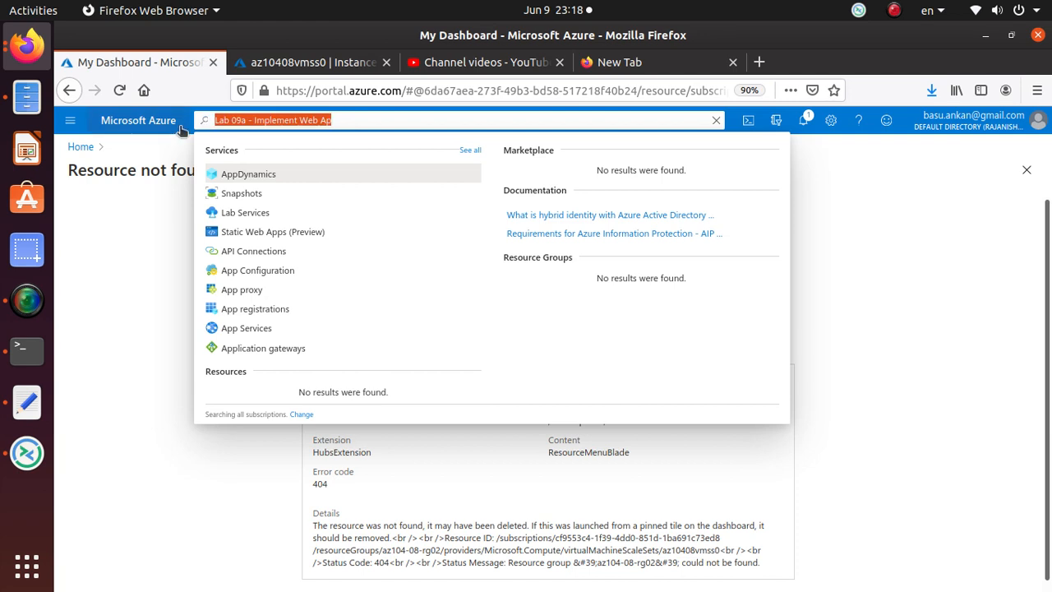
type("App services")
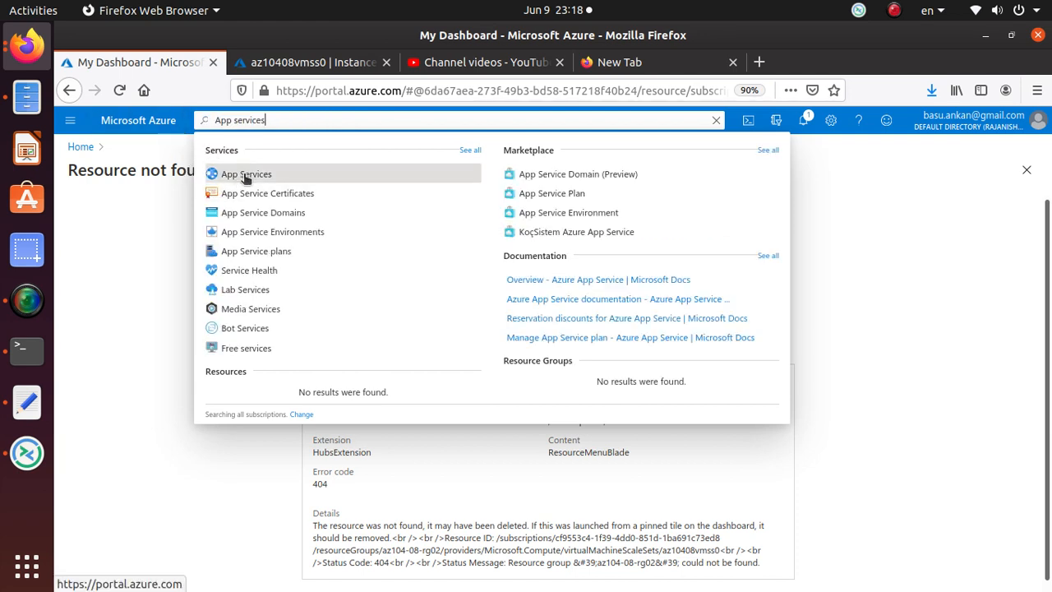
left_click(245, 173)
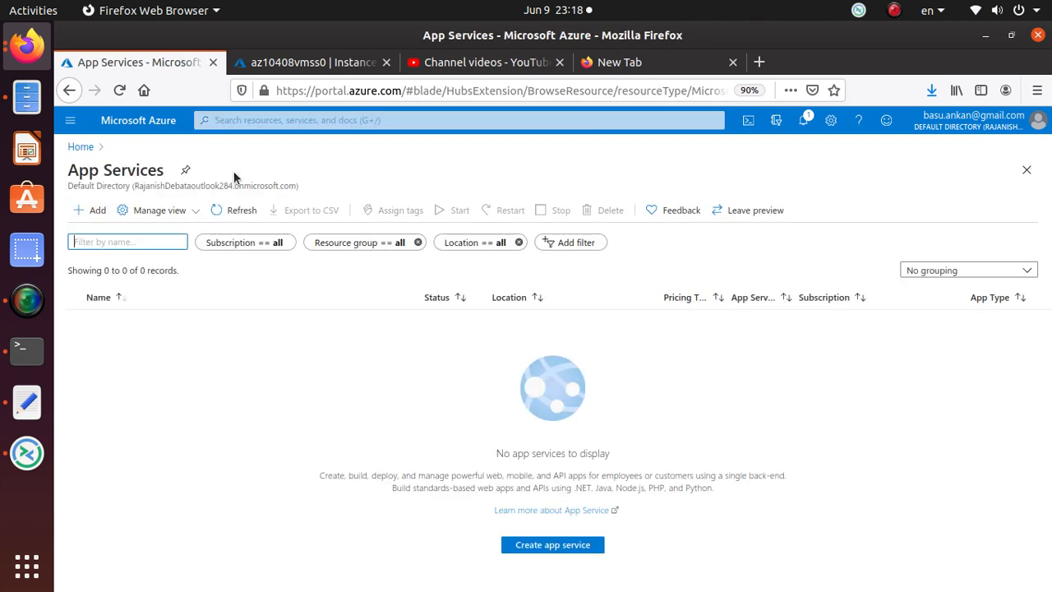
mouse_move(449, 370)
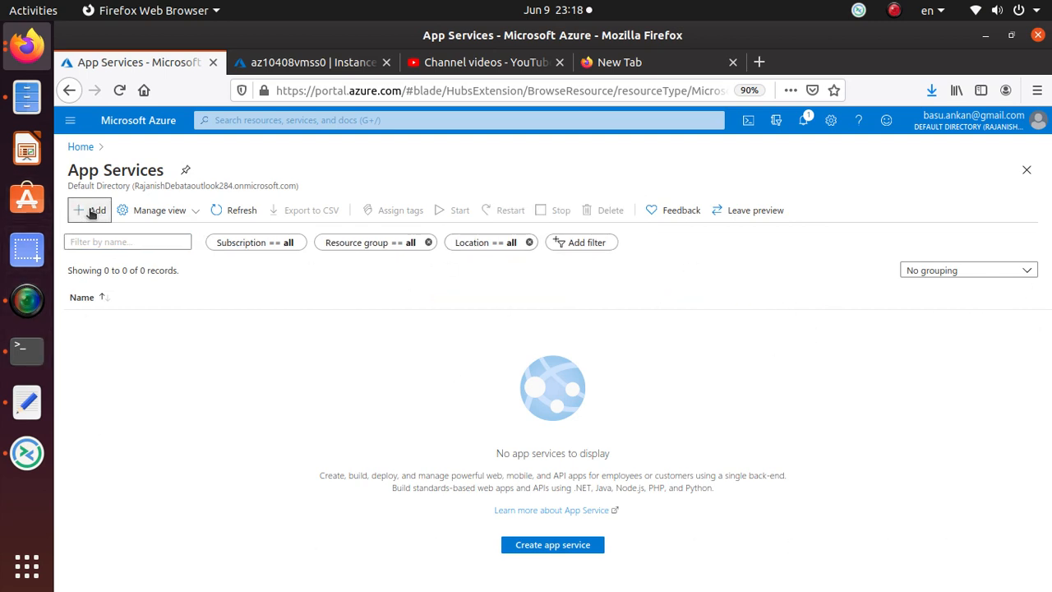
mouse_move(89, 210)
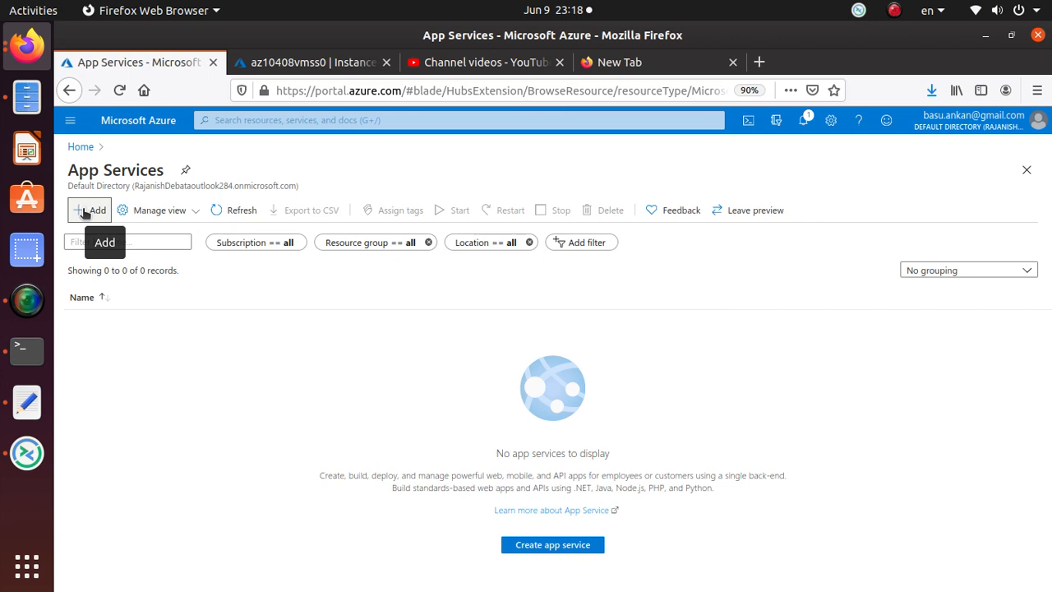
Start a new web app and create the resource group az104-09a-rg1 for it
left_click(88, 209)
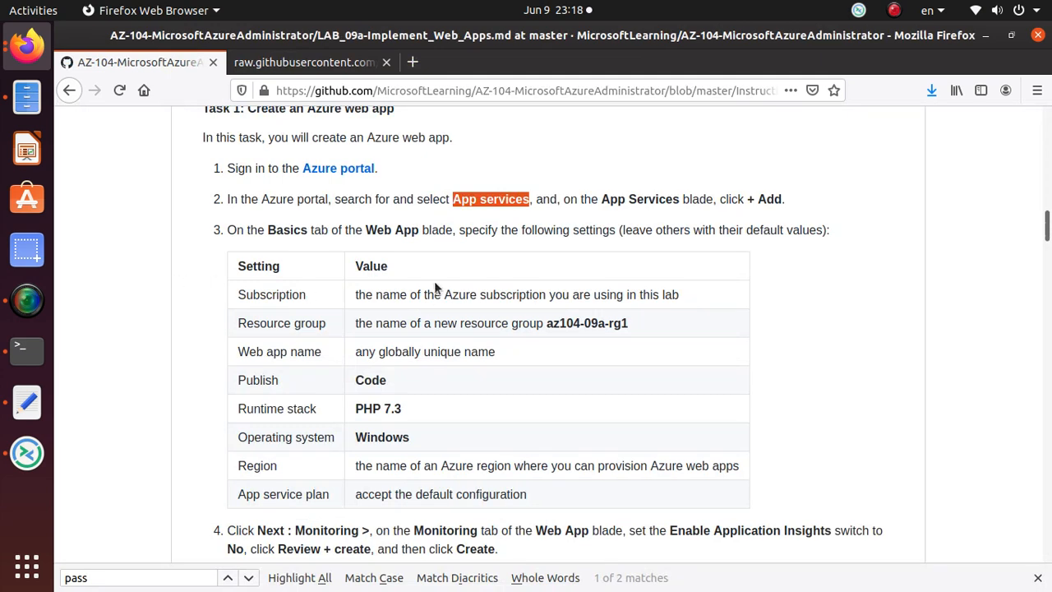
scroll("down", 3)
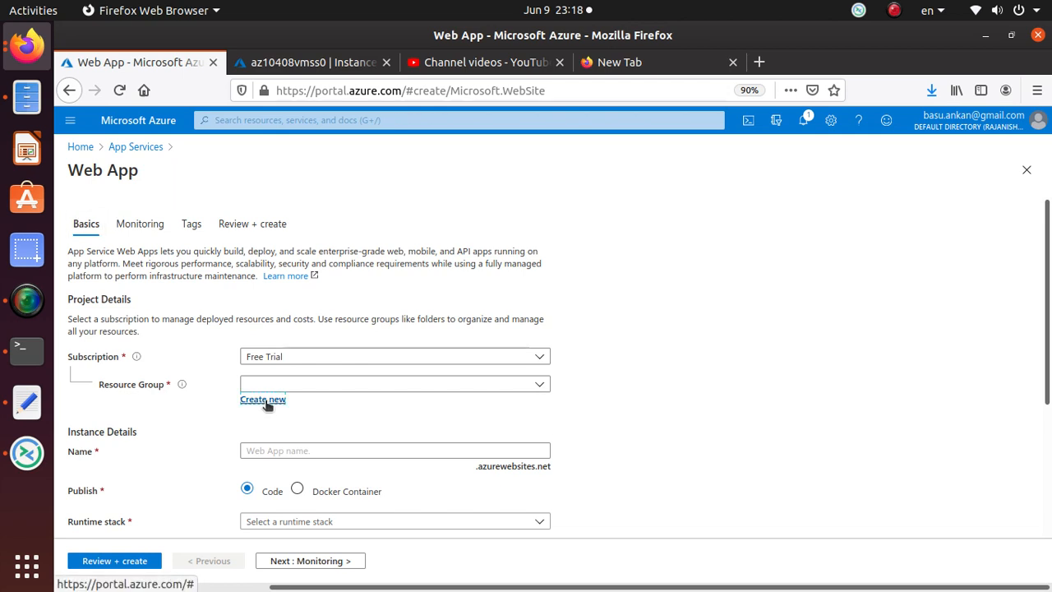
left_click(263, 399)
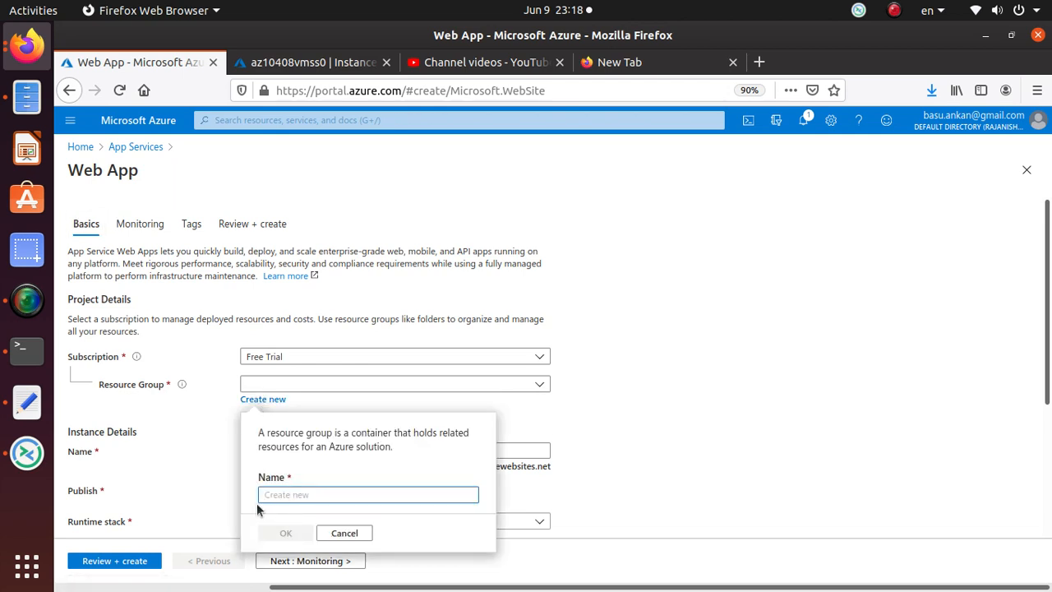
left_click(285, 533)
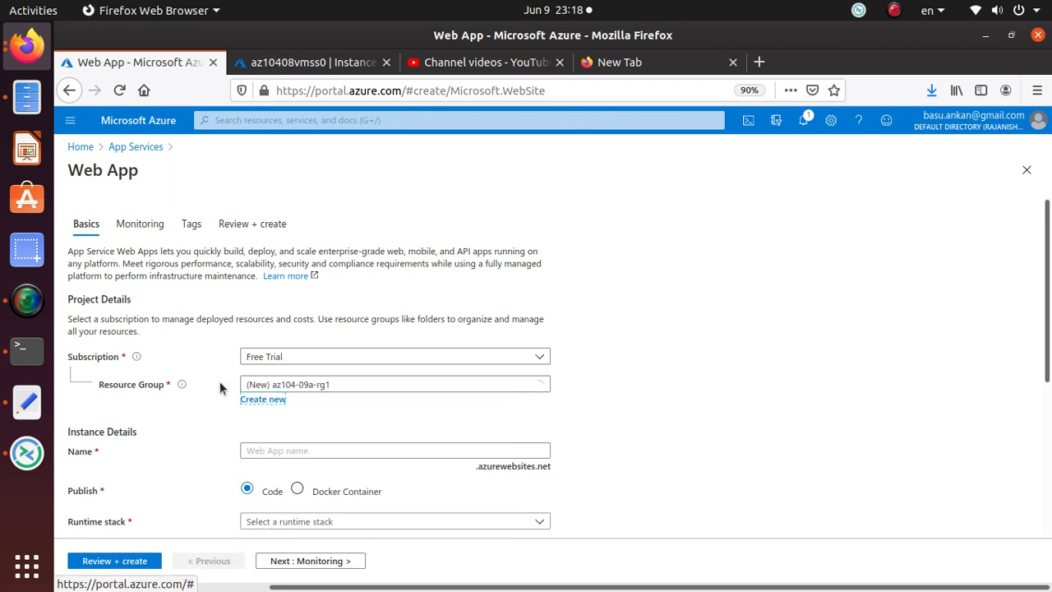
scroll("down", 3)
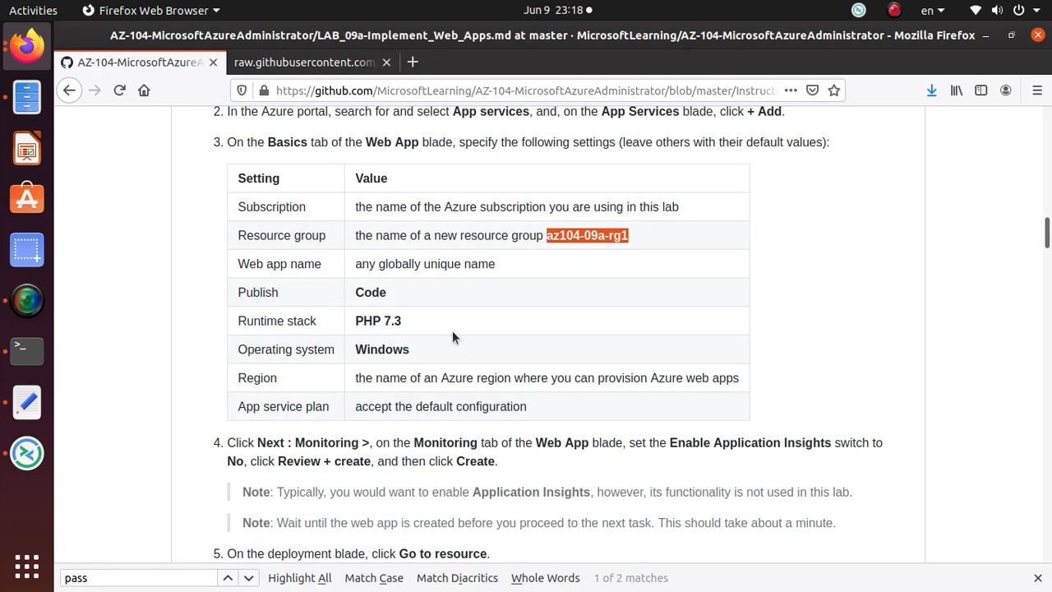
mouse_move(372, 282)
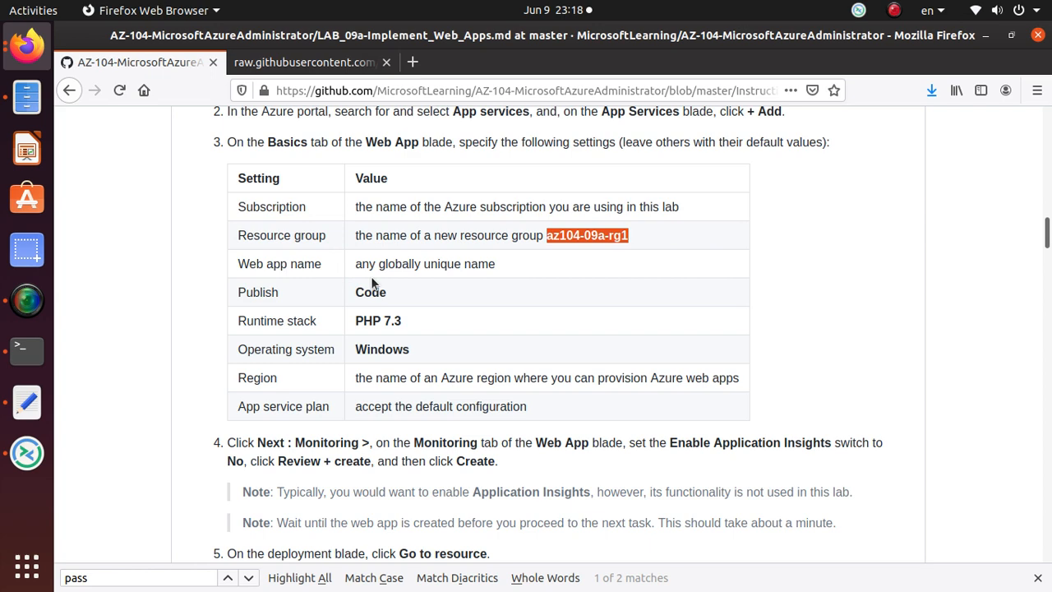
Paste az10409a-rg1 as the web app name
left_click(311, 61)
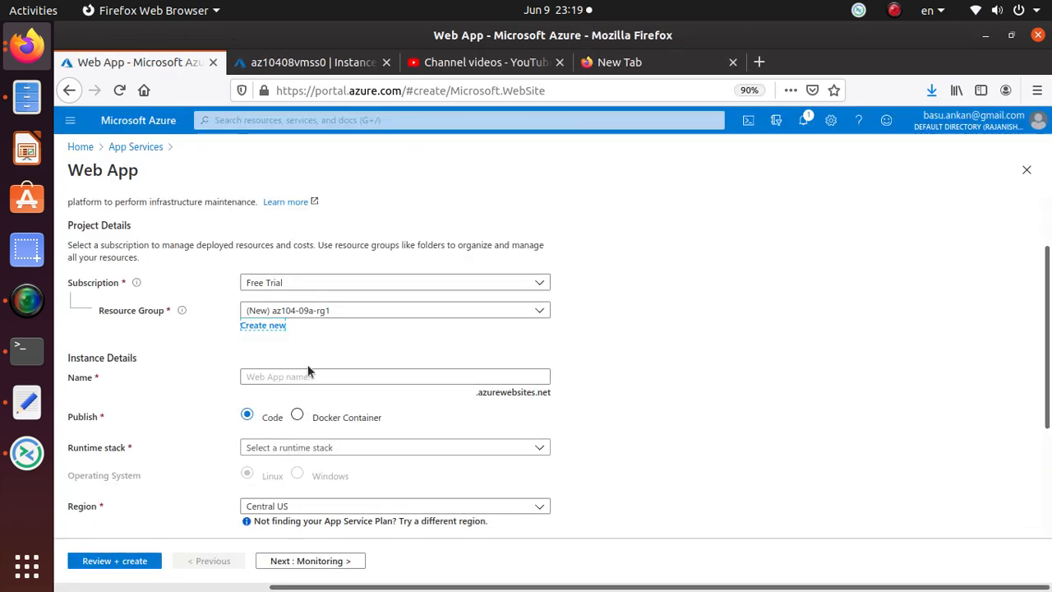
right_click(395, 376)
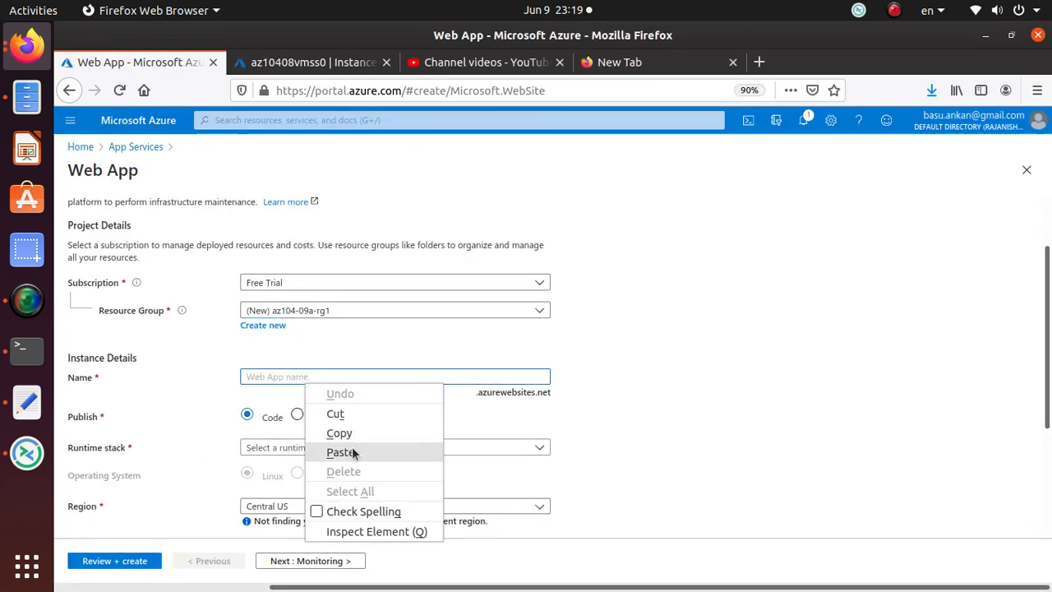
left_click(340, 452)
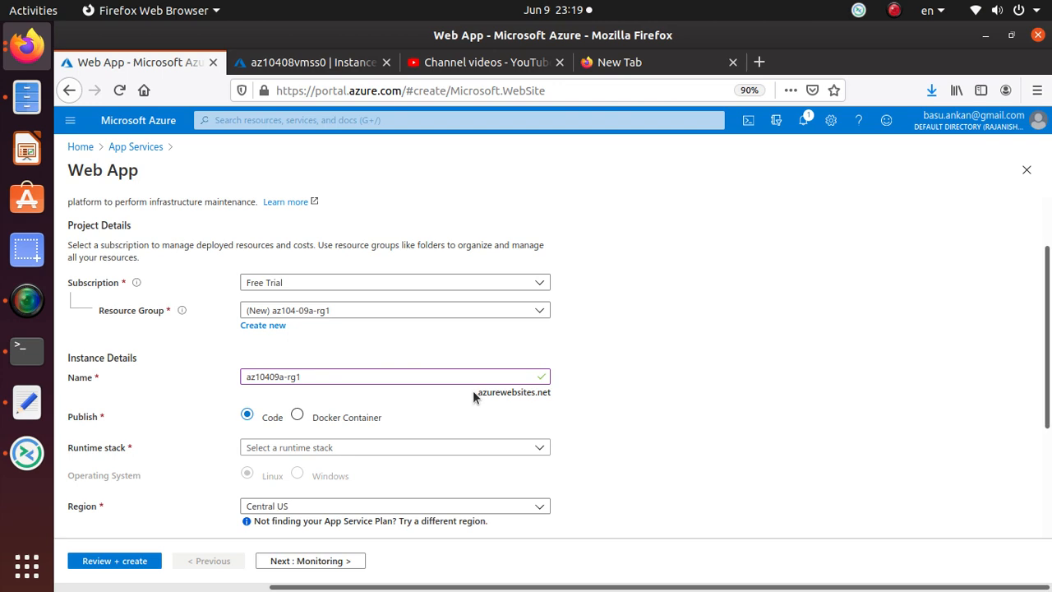
mouse_move(164, 454)
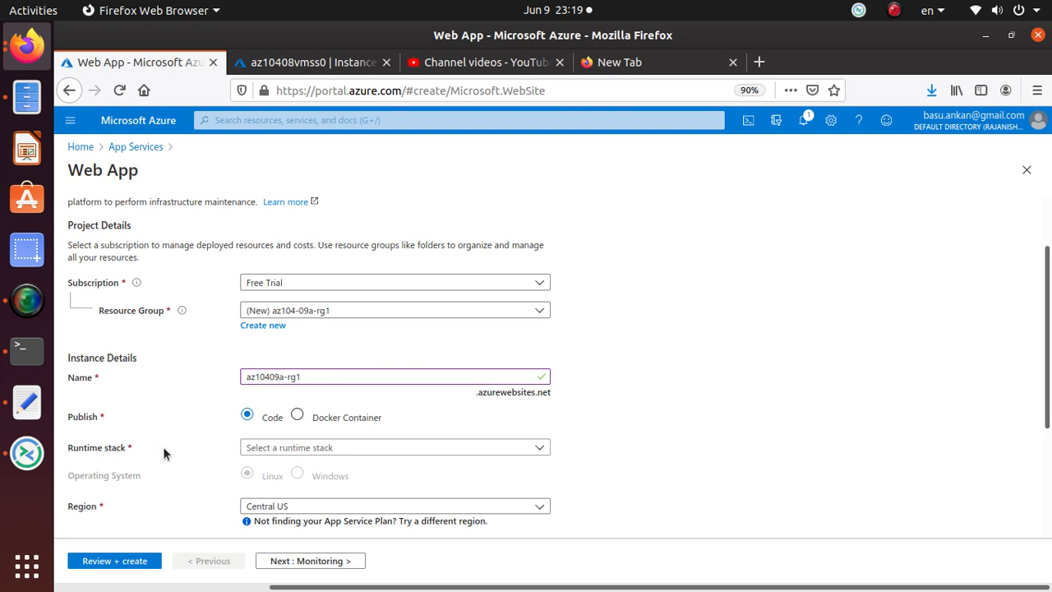
mouse_move(187, 386)
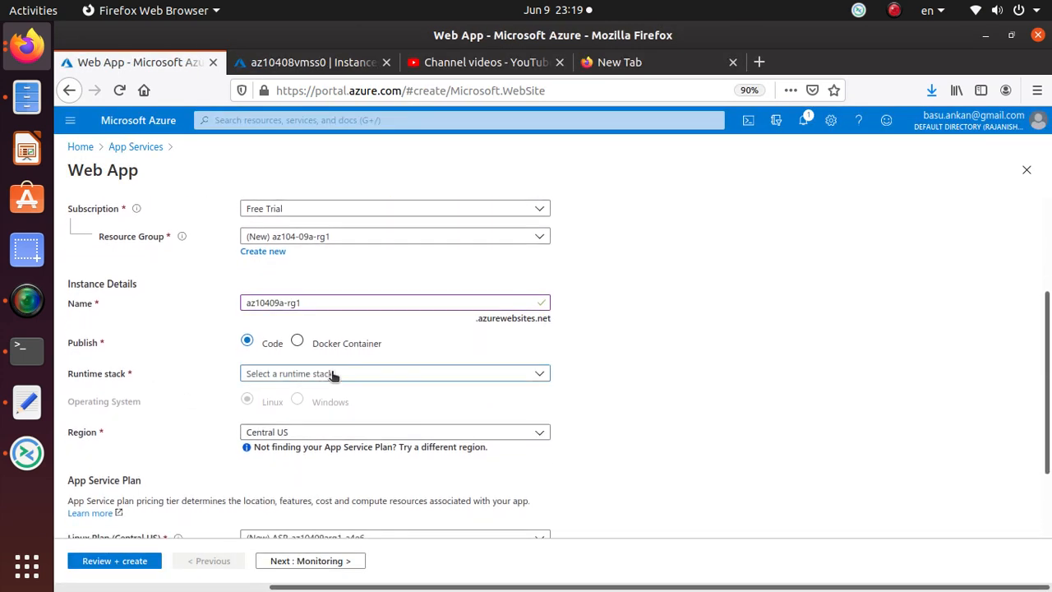
Set the runtime stack to PHP 7.3 on Windows in the East US region
left_click(394, 373)
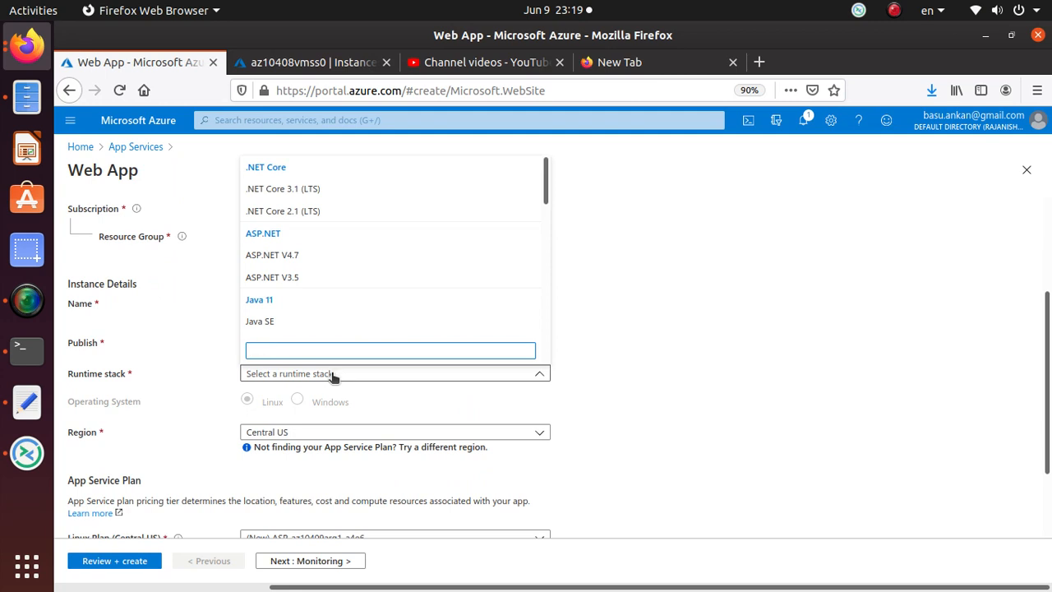
type("PH")
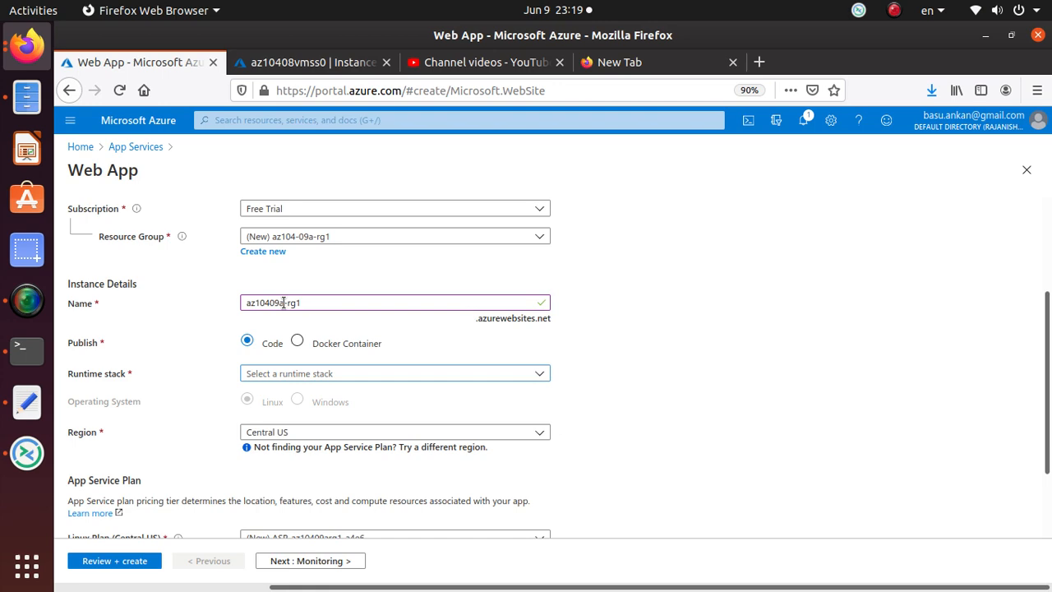
left_click(139, 62)
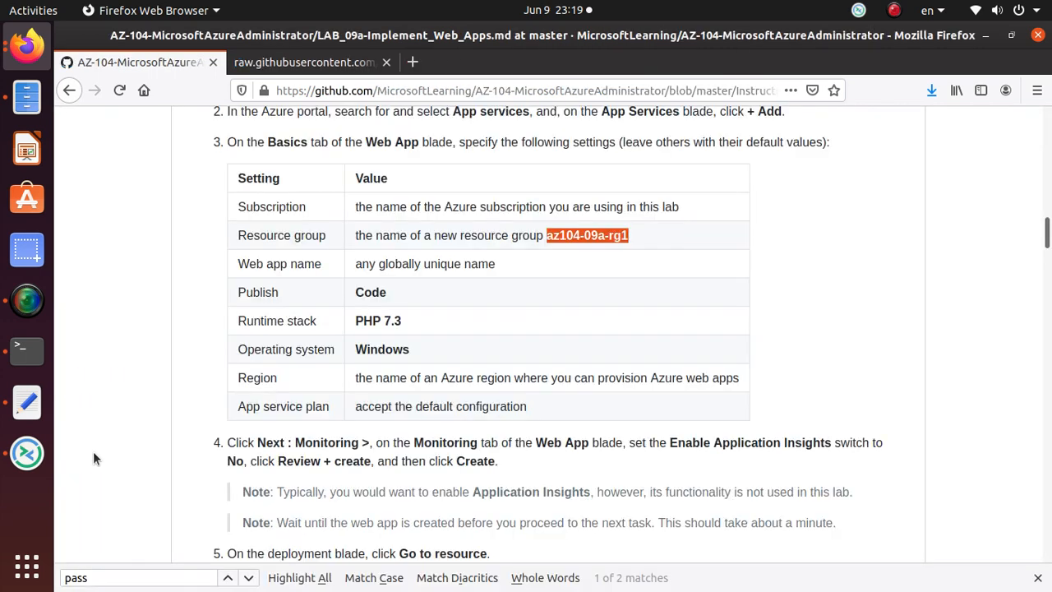
scroll("down", 3)
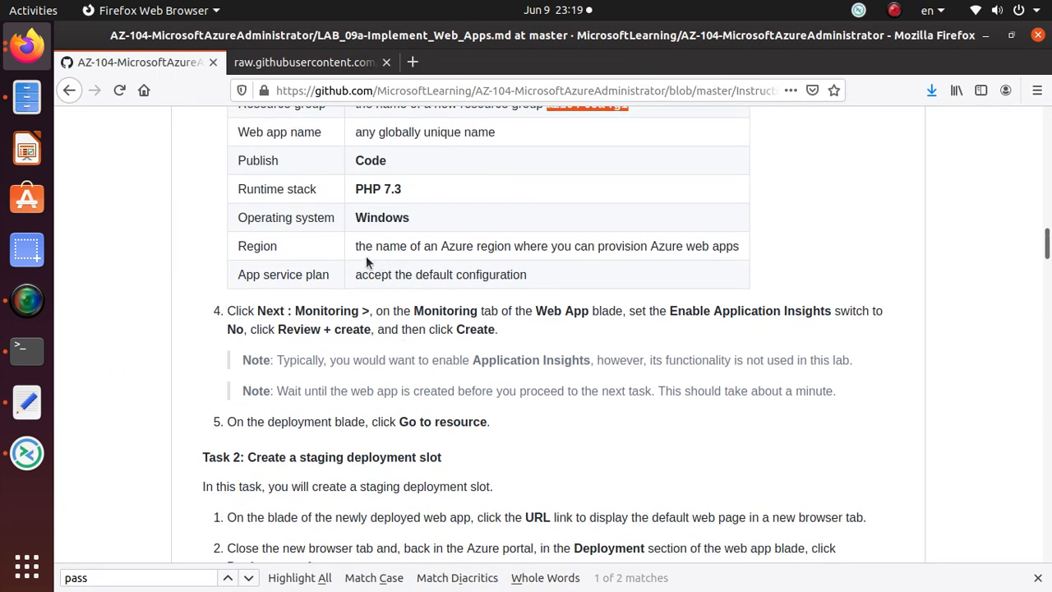
mouse_move(675, 260)
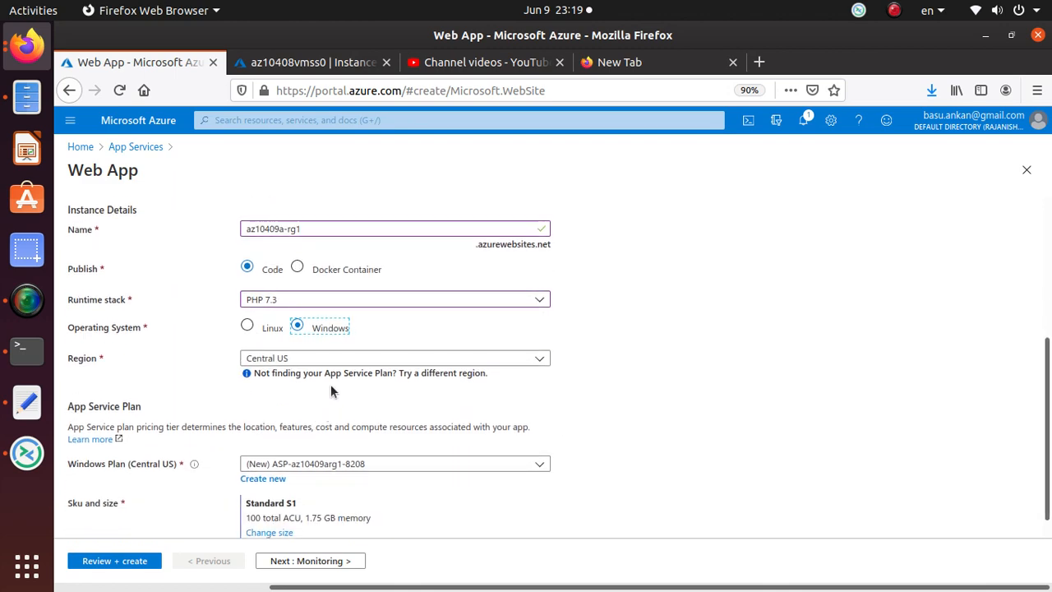
left_click(394, 358)
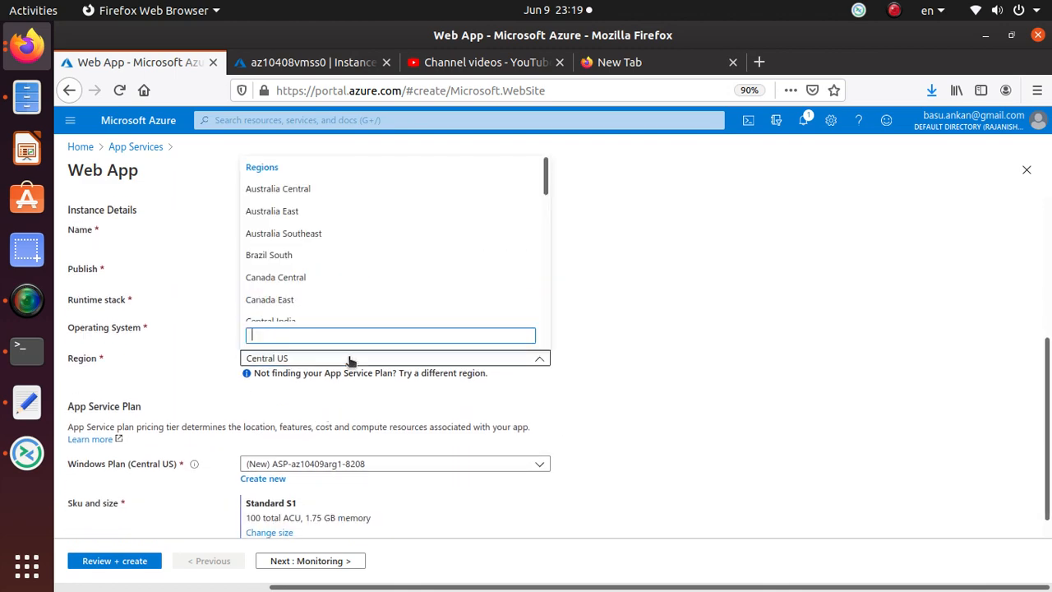
scroll("down", 3)
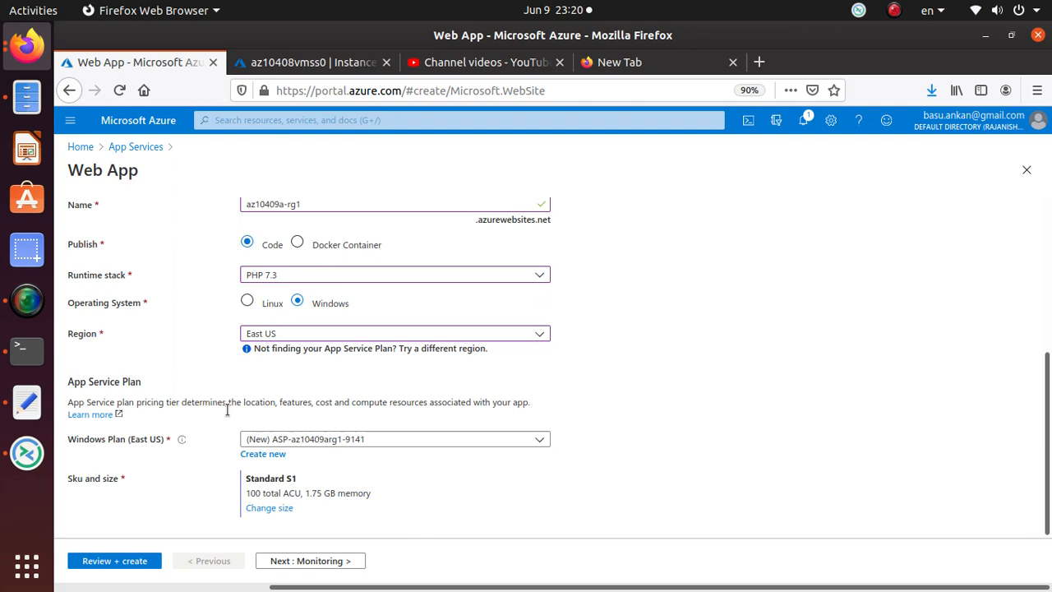
left_click(310, 561)
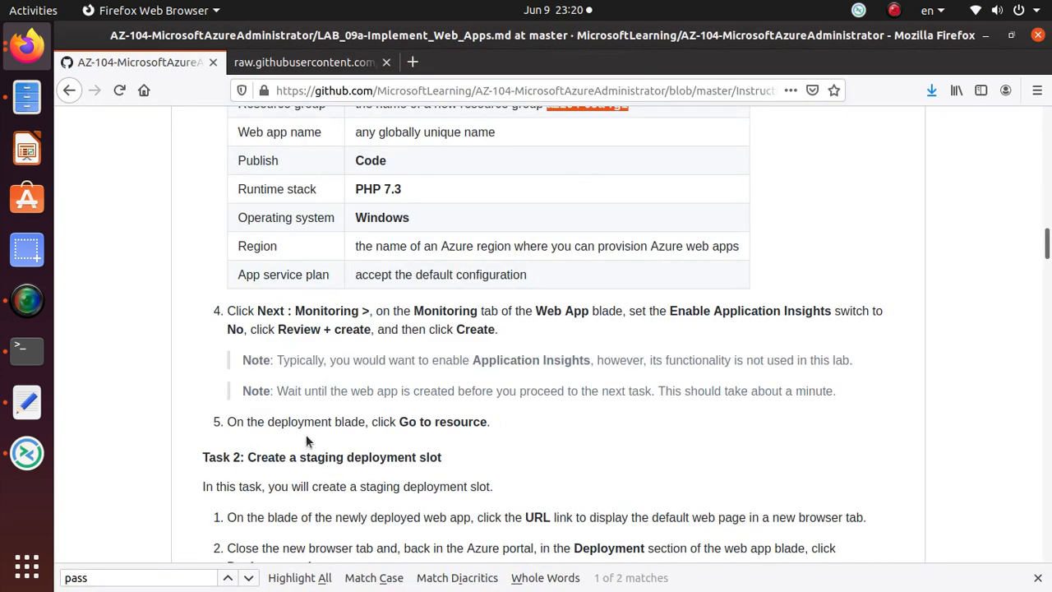
mouse_move(497, 511)
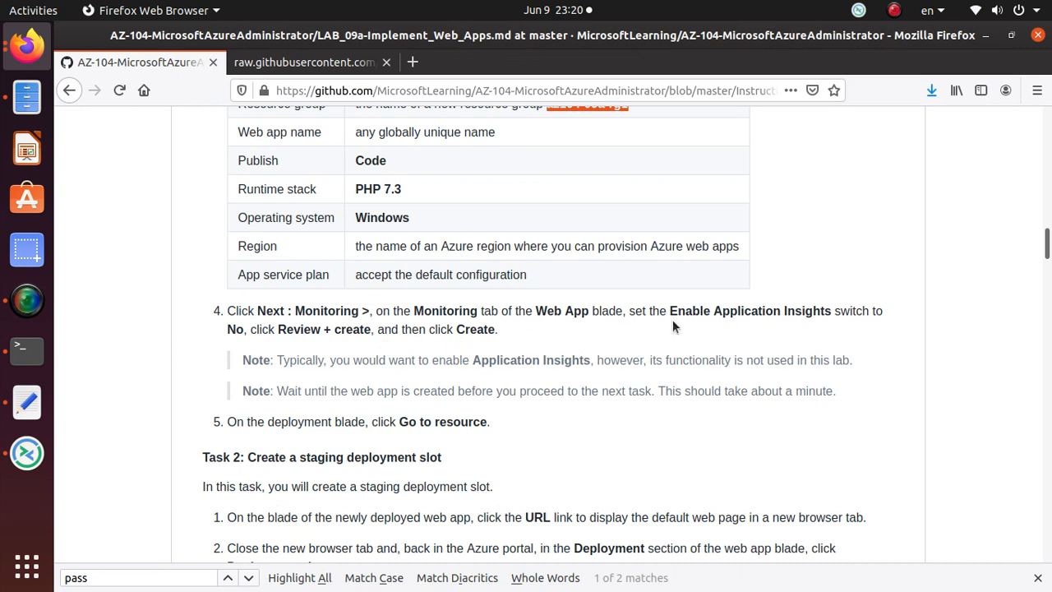
mouse_move(888, 311)
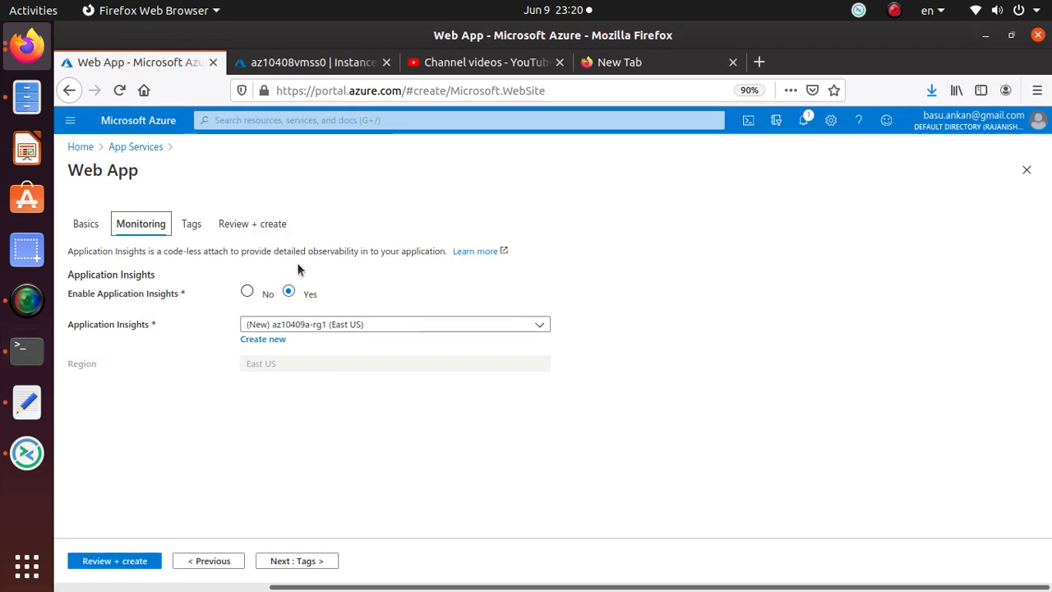
Set Enable Application Insights to No on the Monitoring tab
left_click(246, 293)
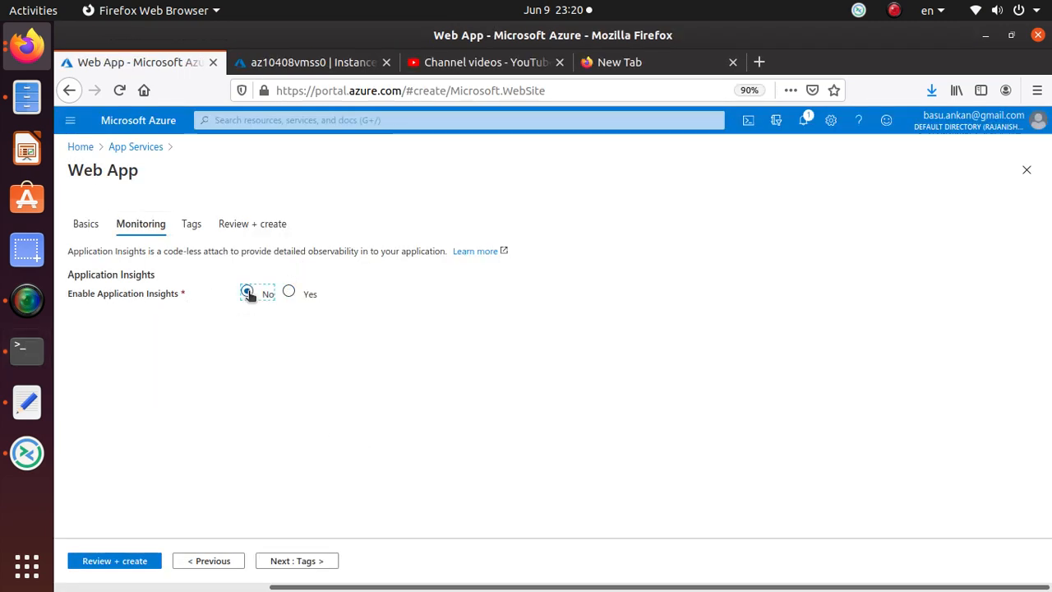
left_click(246, 293)
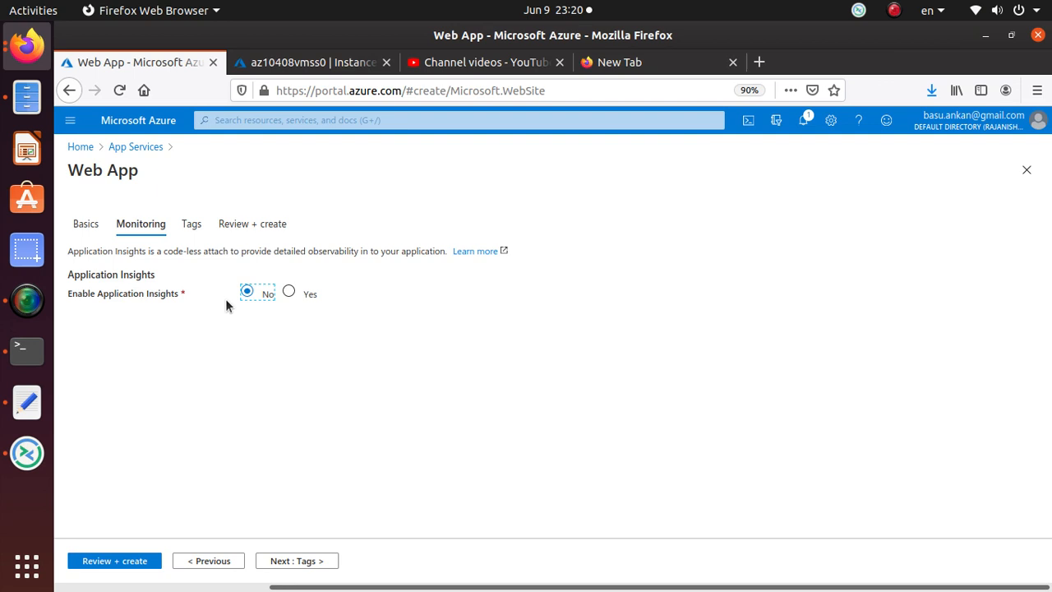
left_click(289, 291)
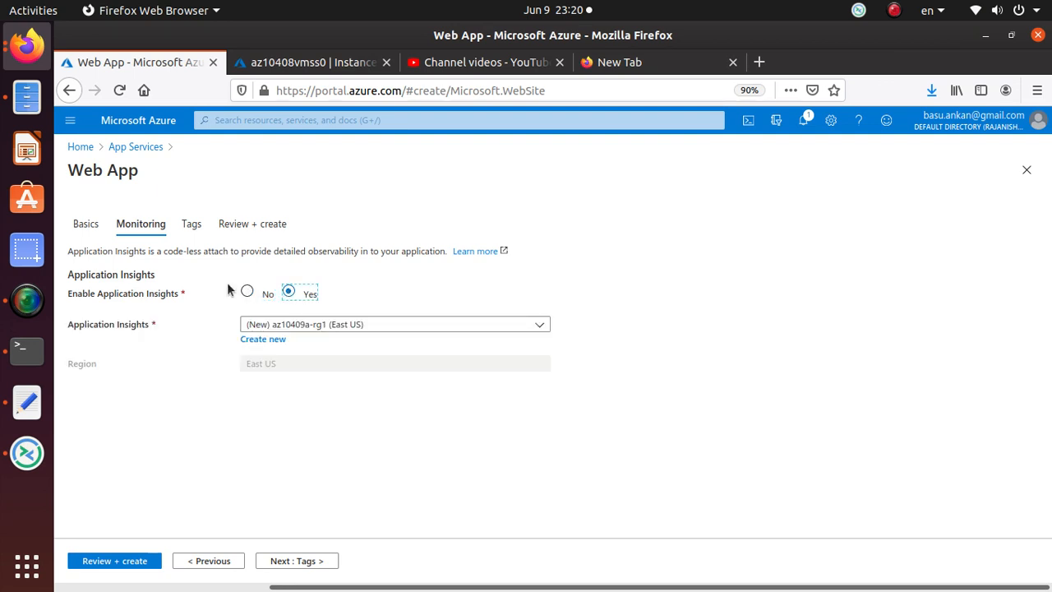
left_click(247, 291)
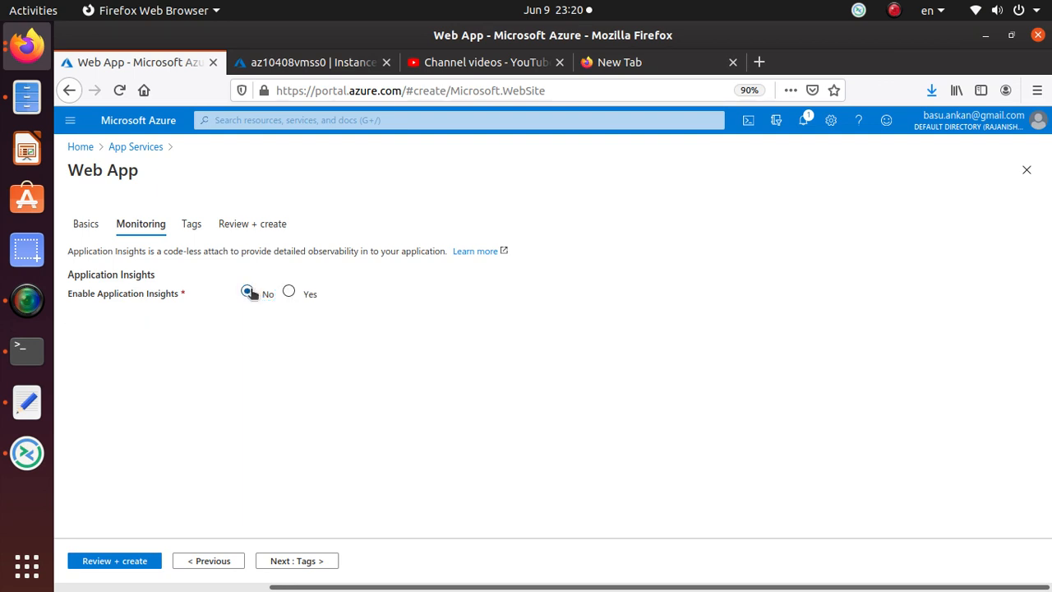
left_click(247, 291)
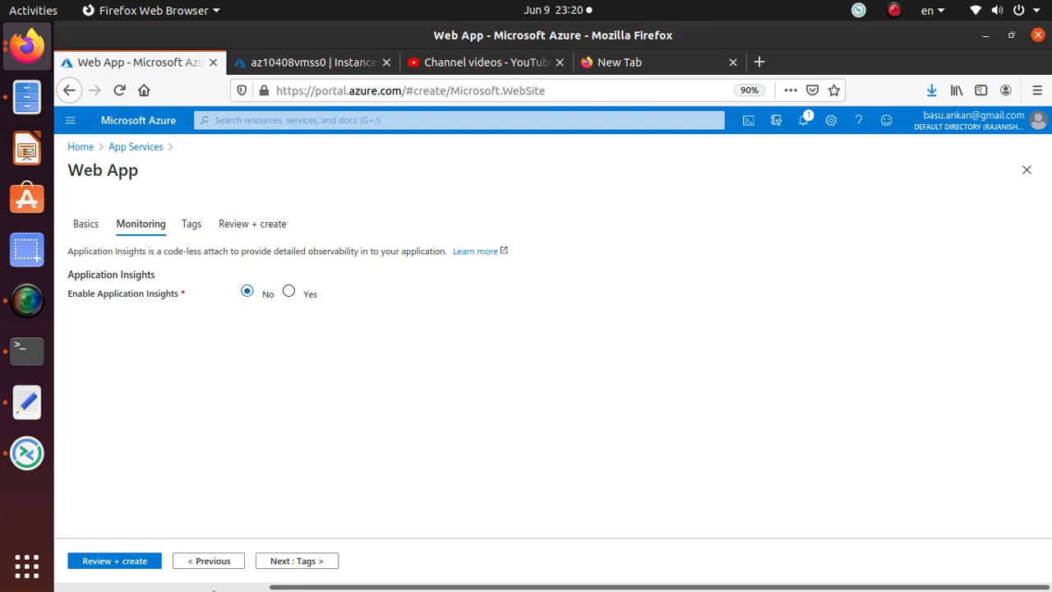
Validate and review the PHP 7.3 Windows web app summary, then submit creation
left_click(114, 560)
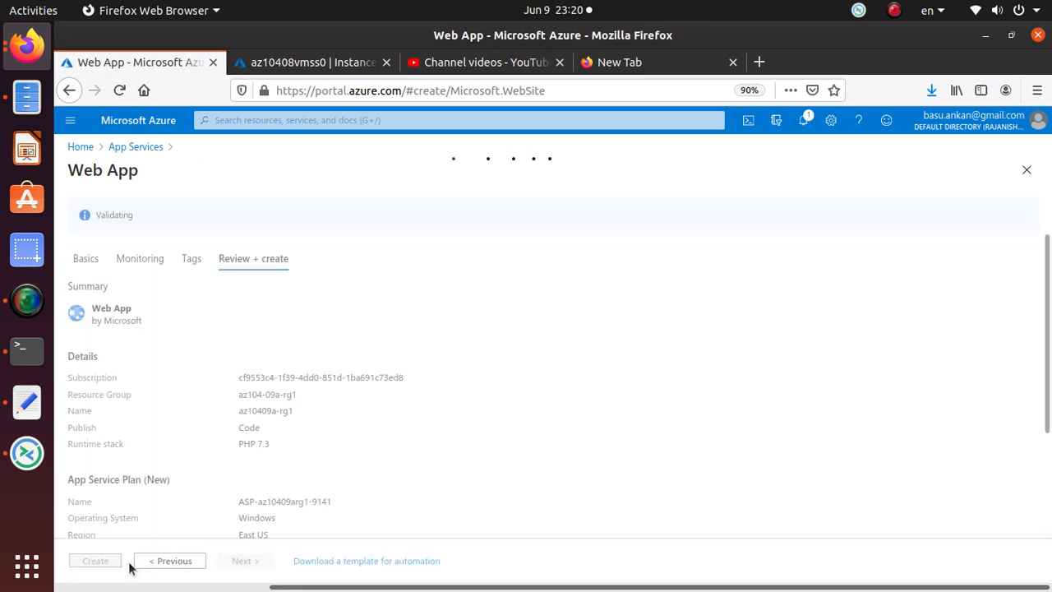
mouse_move(404, 217)
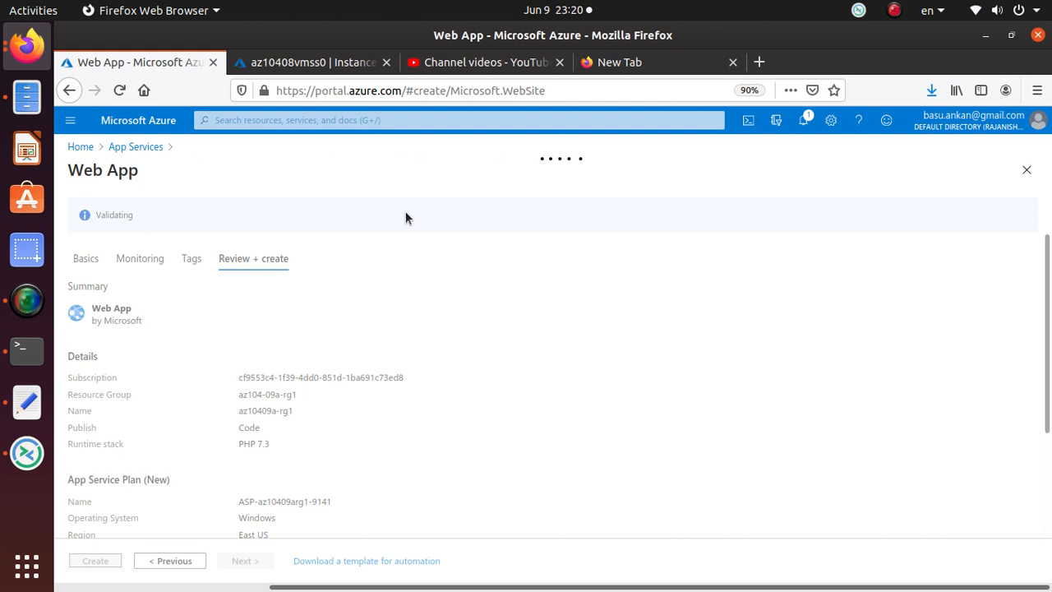
mouse_move(294, 362)
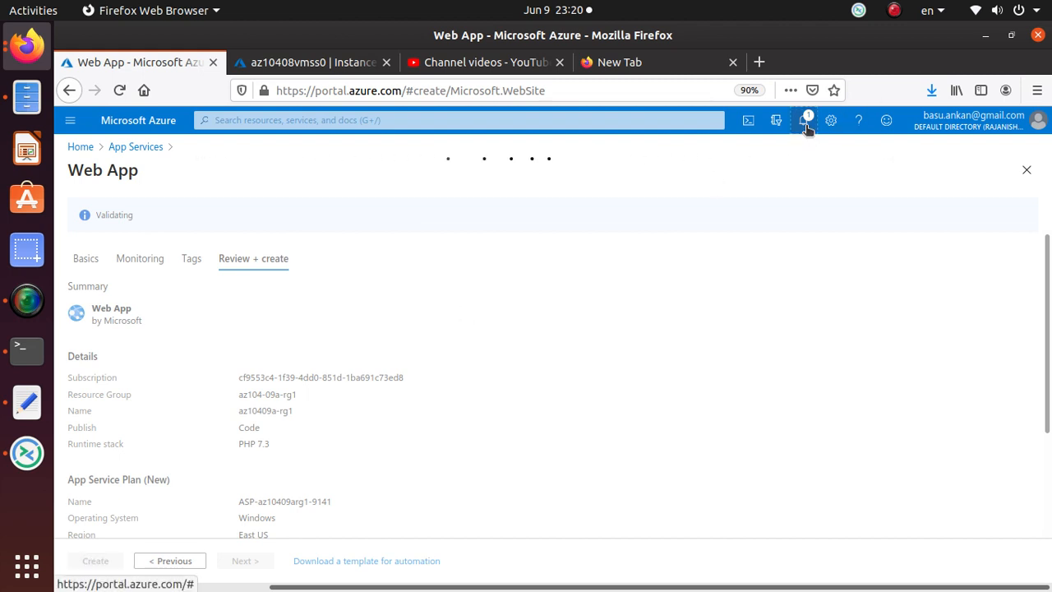
left_click(804, 120)
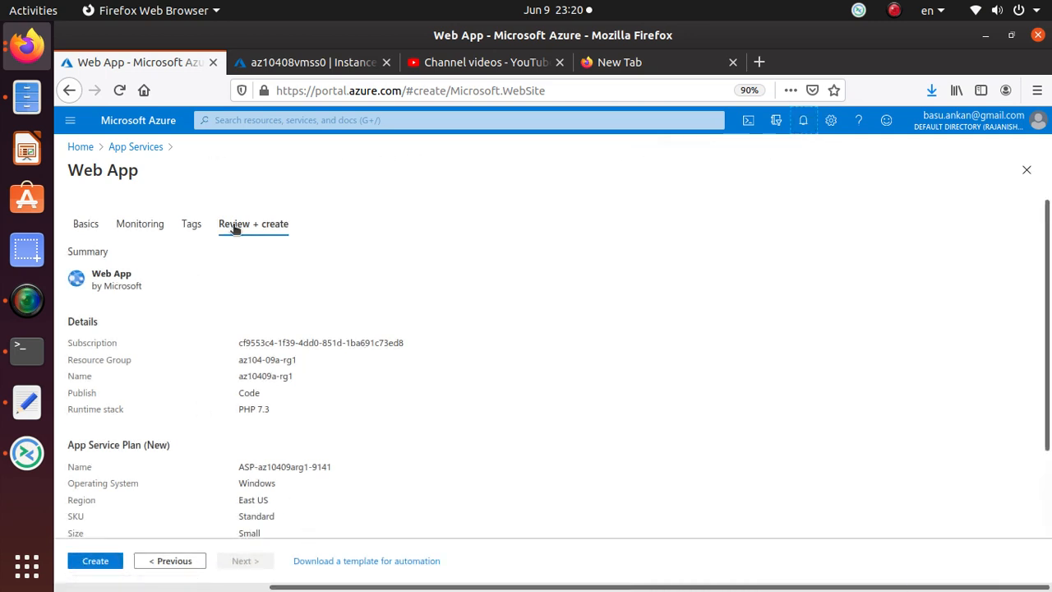
scroll("down", 3)
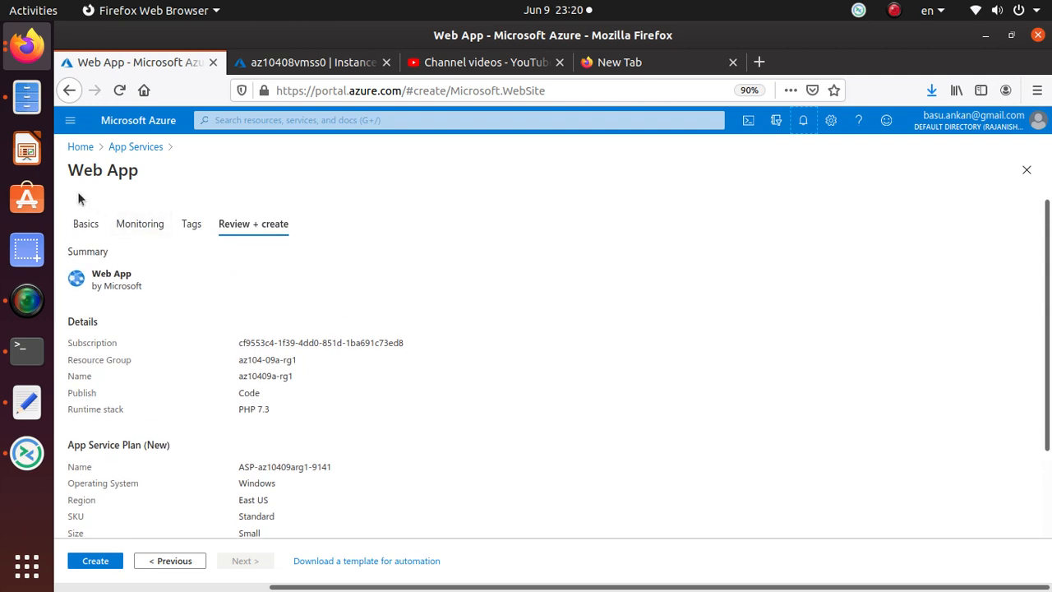
mouse_move(112, 202)
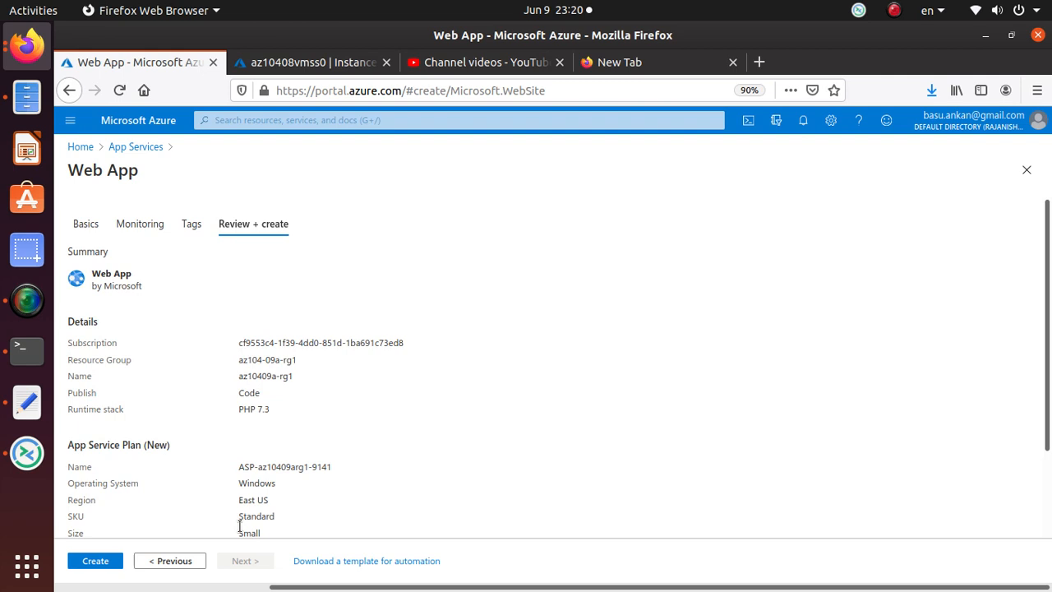
left_click(94, 560)
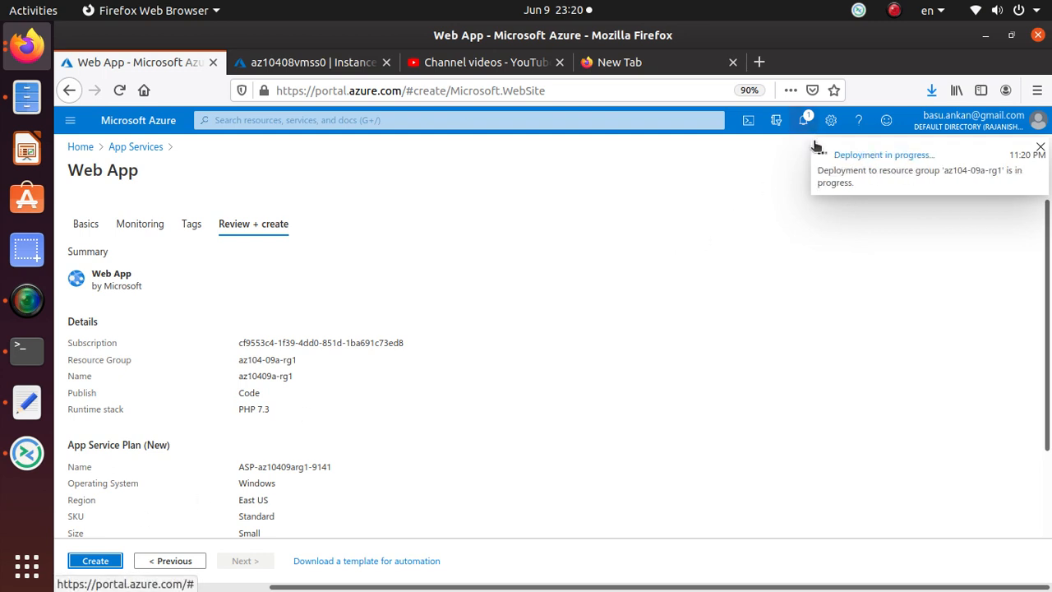
Wait for deployment to complete and open the az10409a-rg1 App Service
left_click(94, 561)
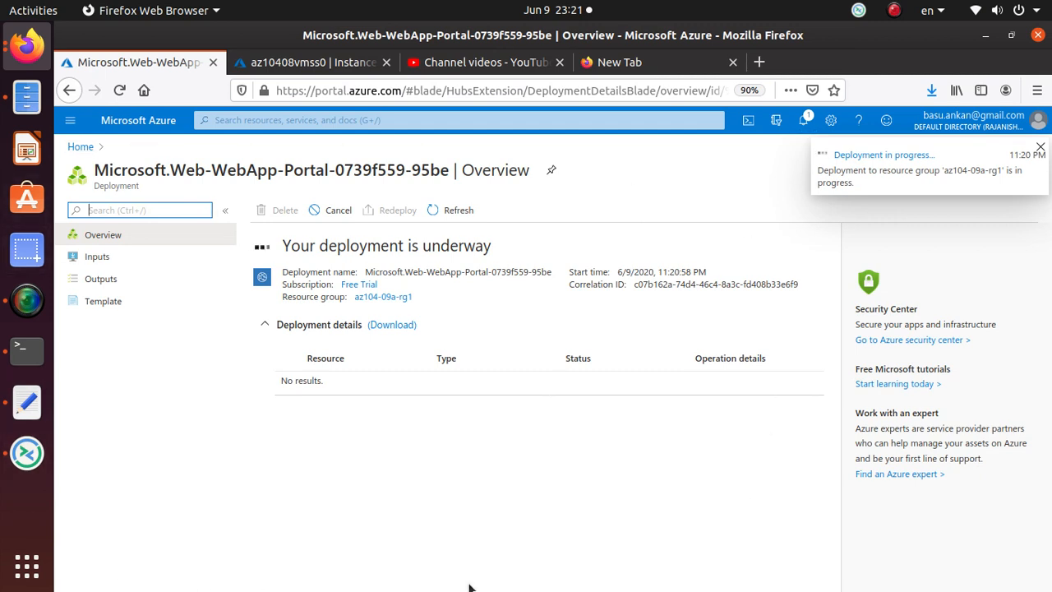
mouse_move(433, 565)
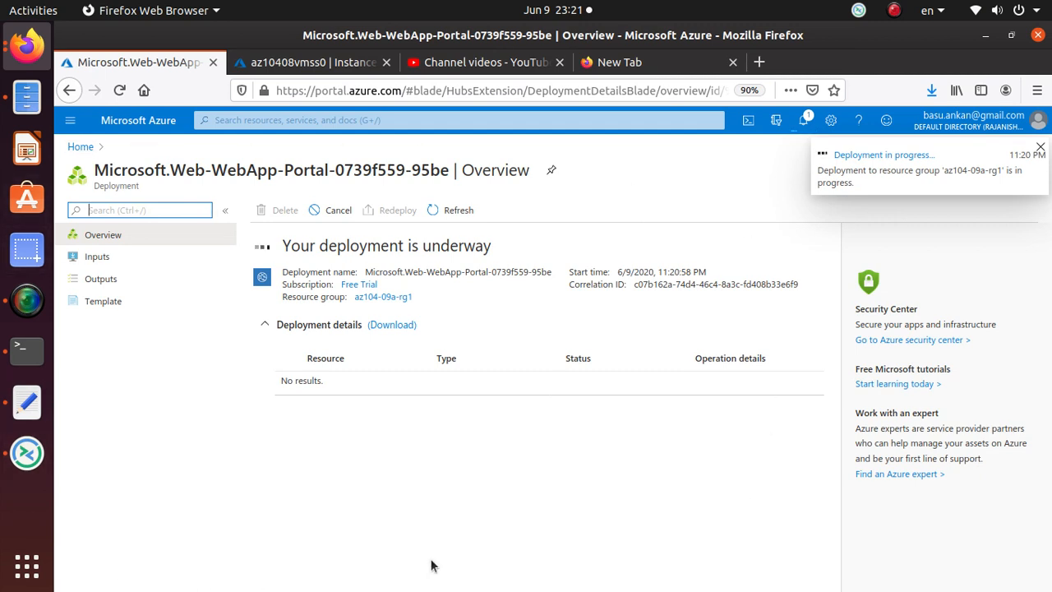
left_click(1041, 147)
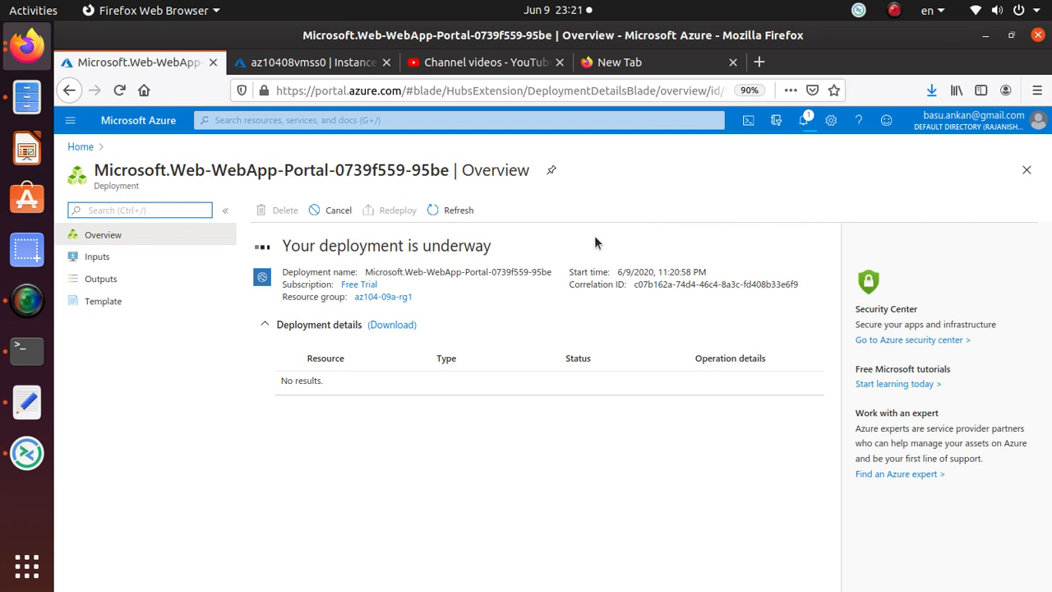
mouse_move(650, 355)
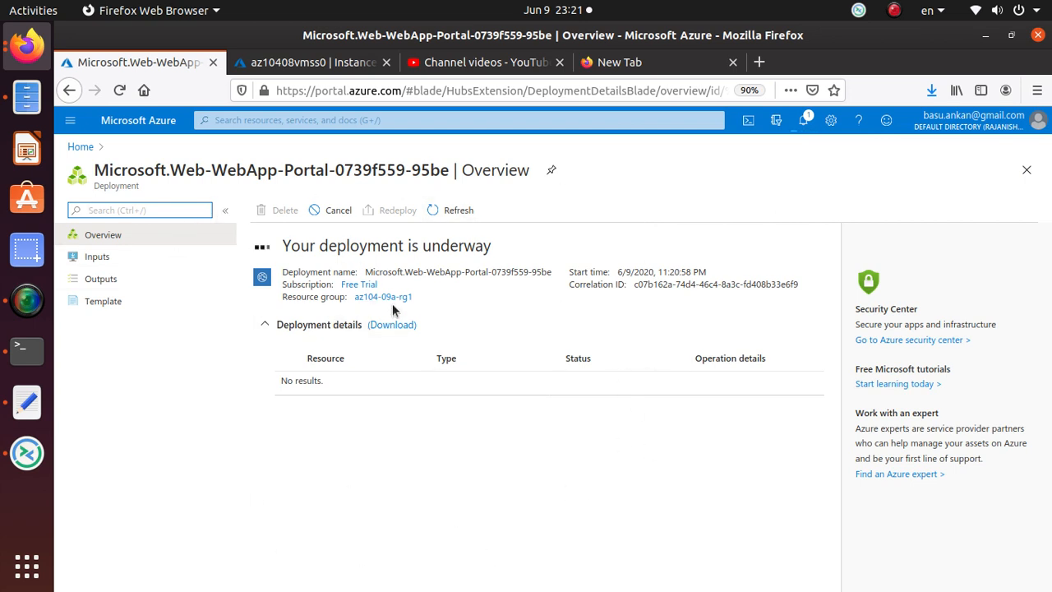
mouse_move(382, 297)
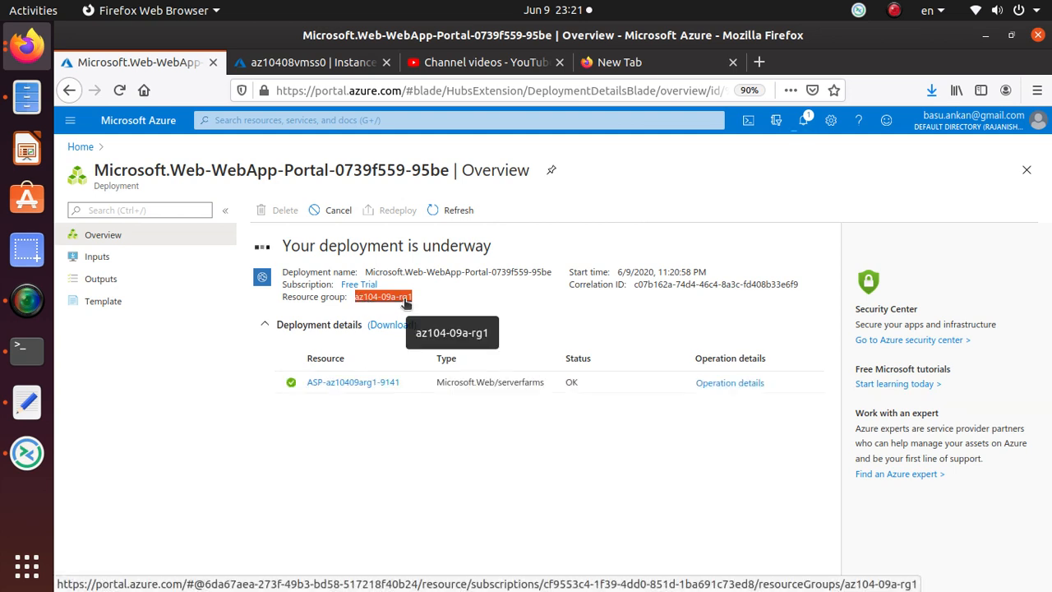
mouse_move(378, 313)
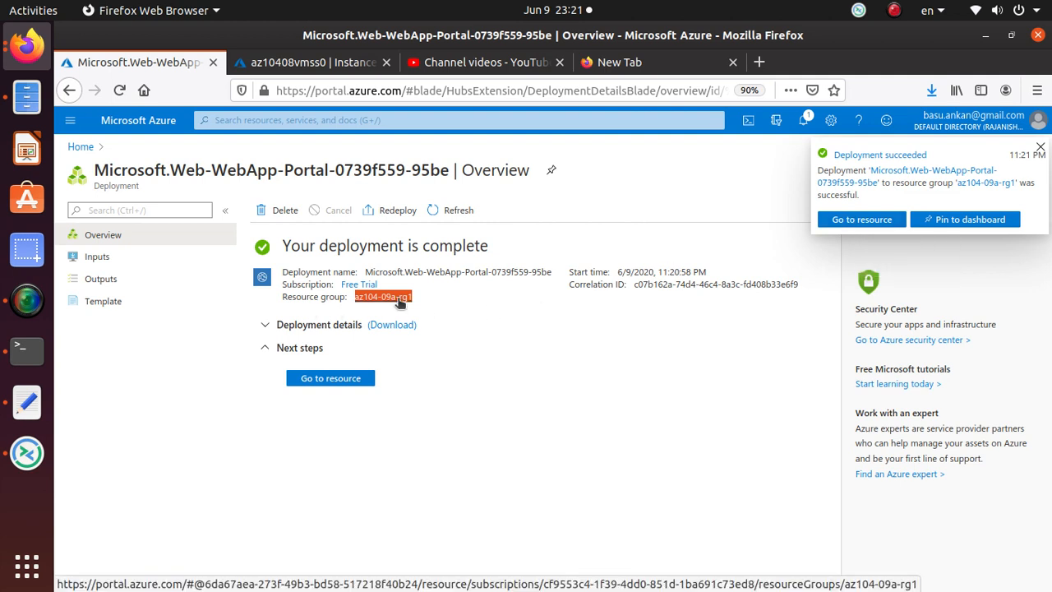
mouse_move(383, 296)
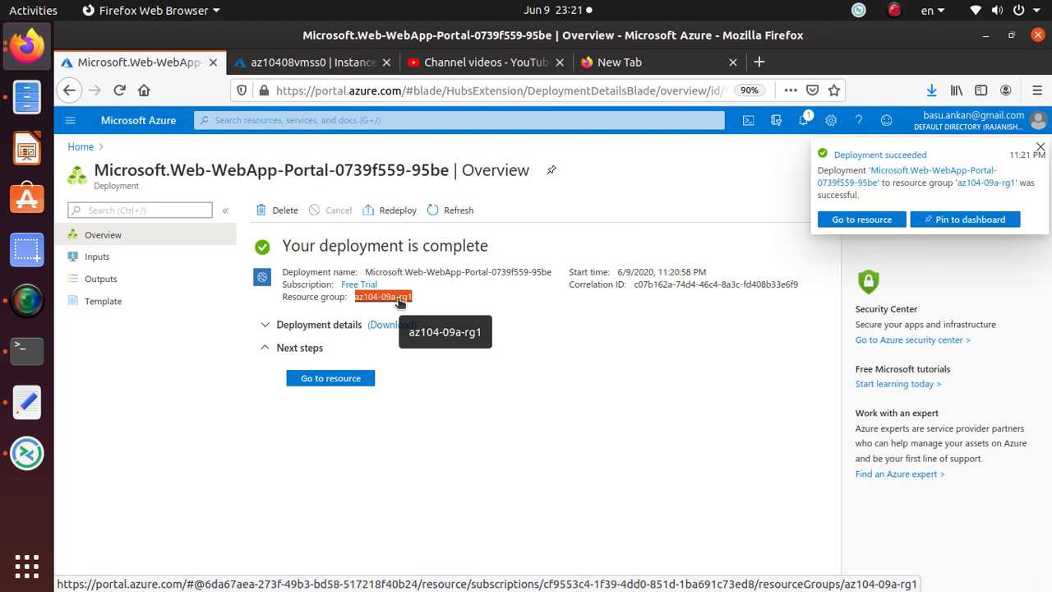
left_click(1041, 148)
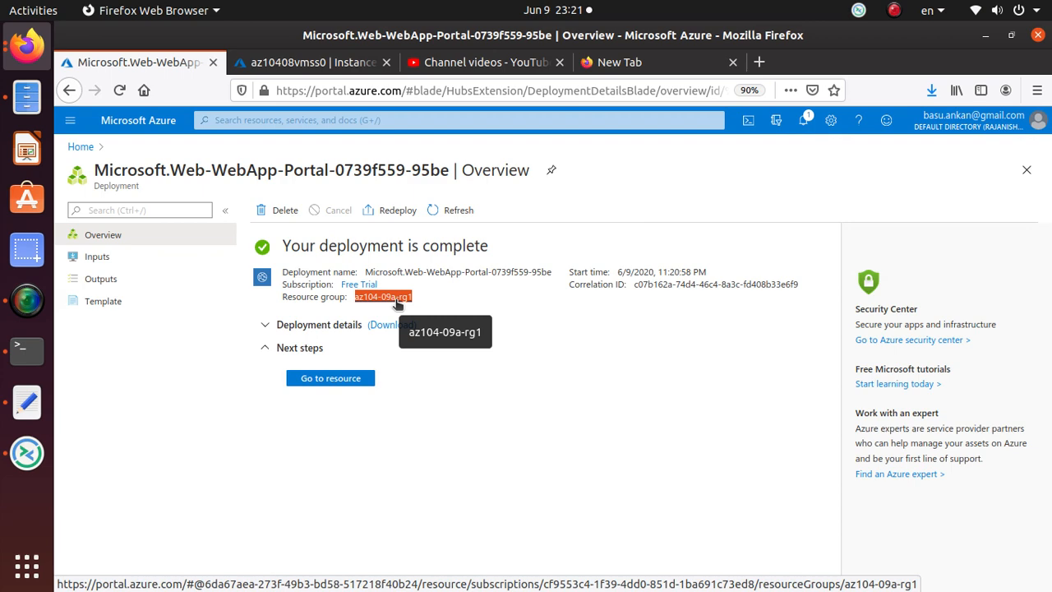
left_click(383, 296)
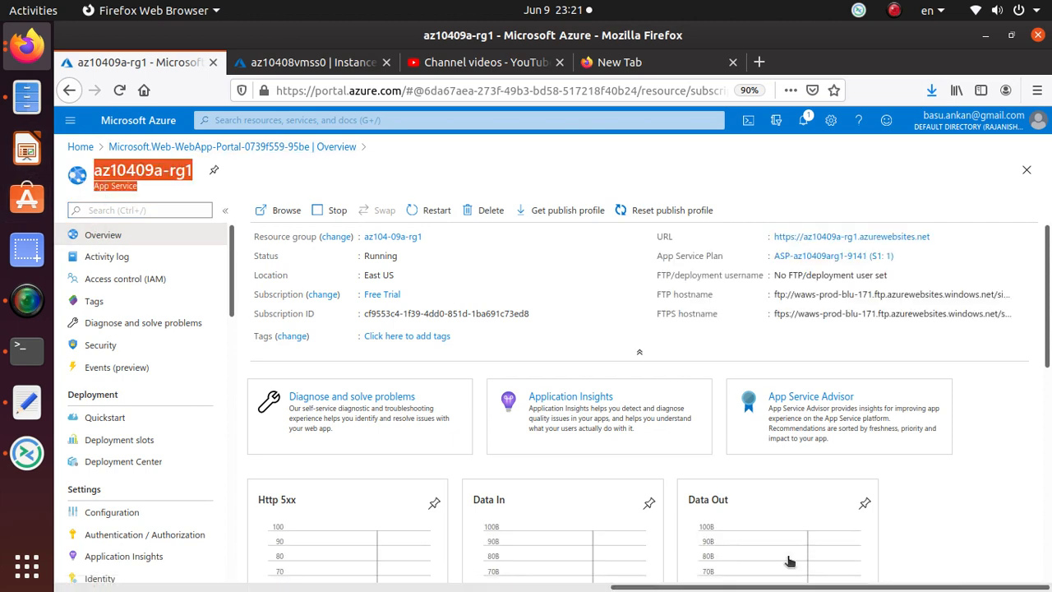
scroll("down", 3)
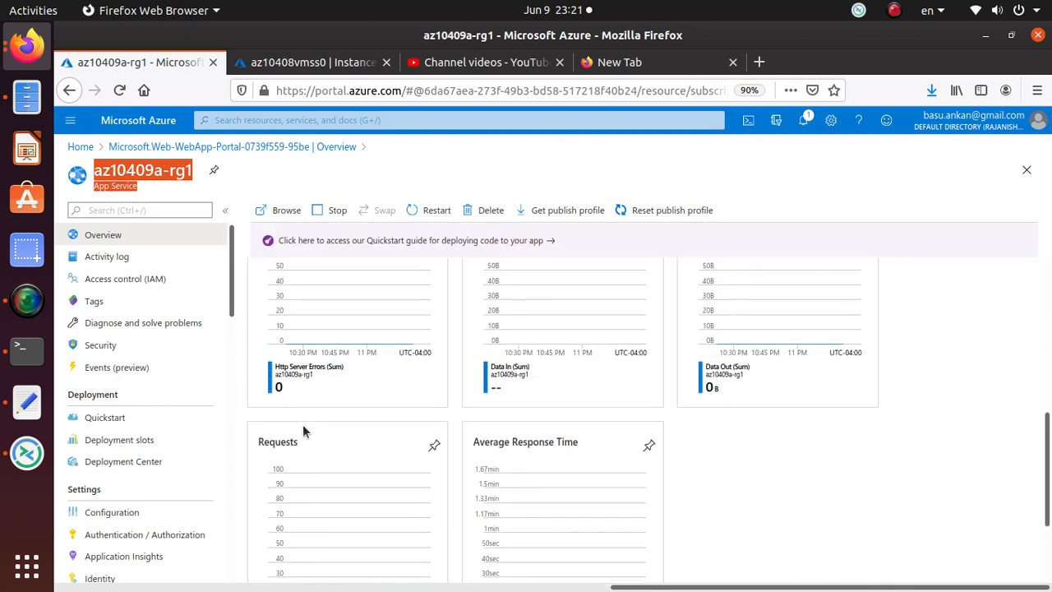
scroll("down", 3)
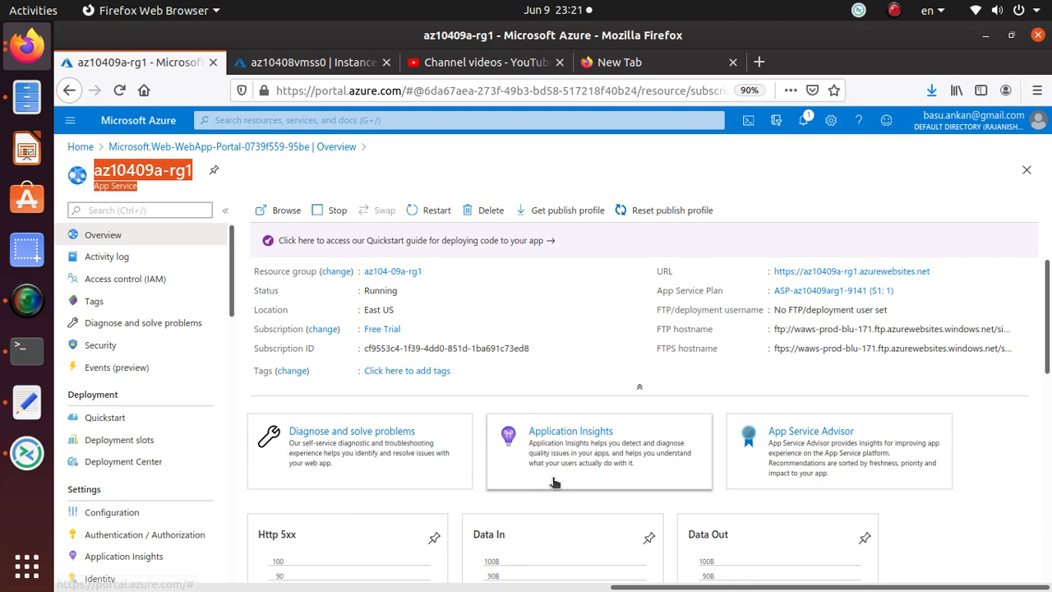
scroll("down", 3)
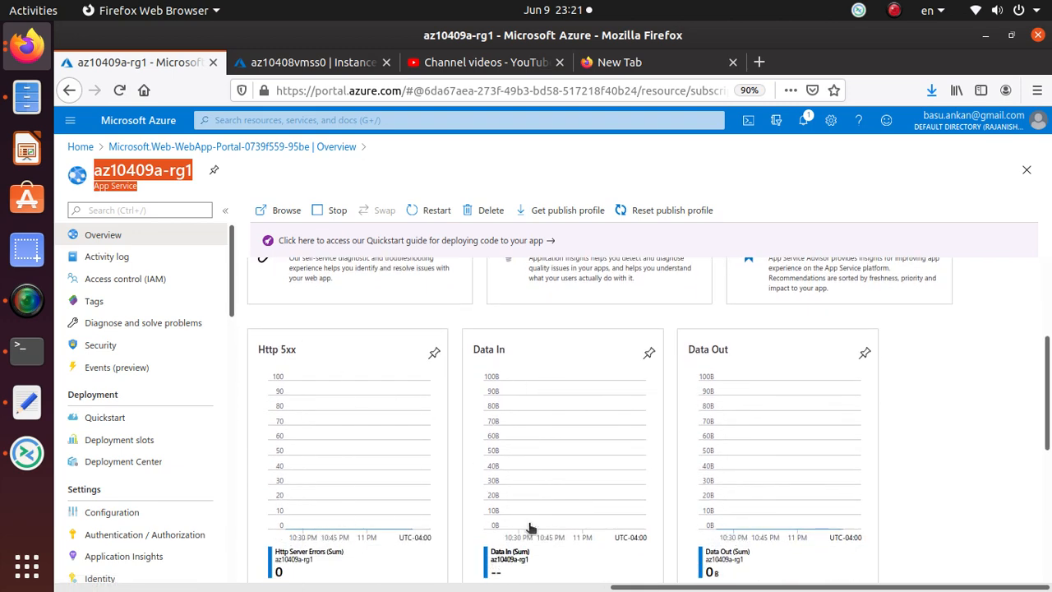
scroll("down", 3)
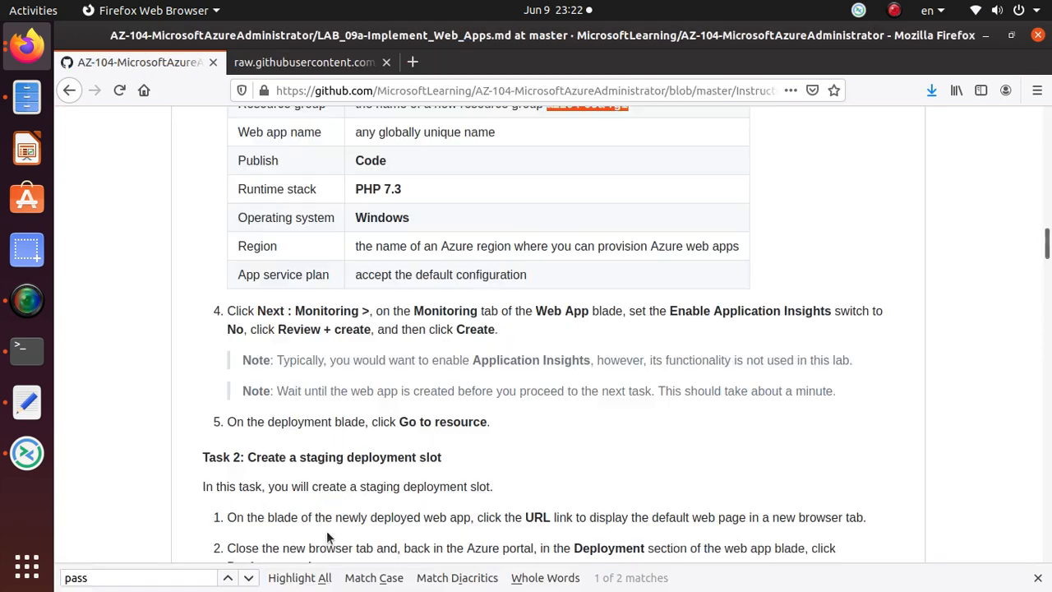
mouse_move(401, 433)
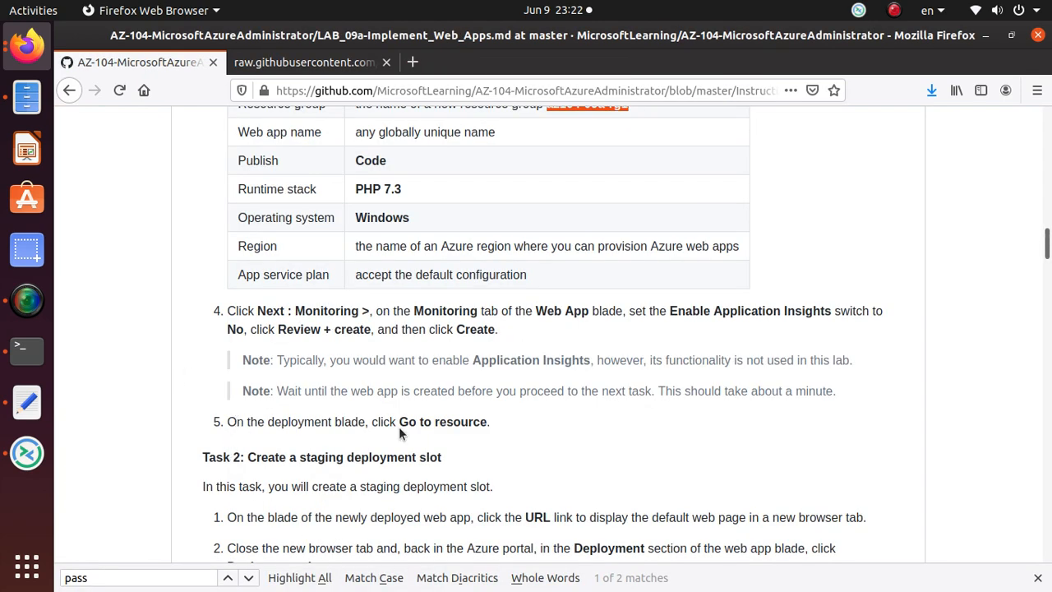
mouse_move(493, 427)
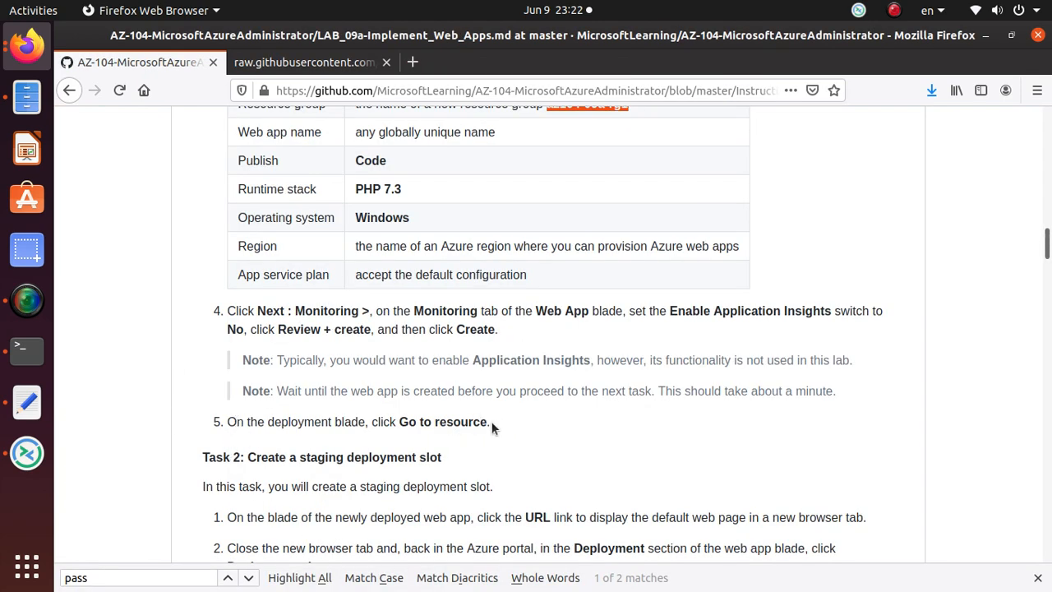
mouse_move(338, 550)
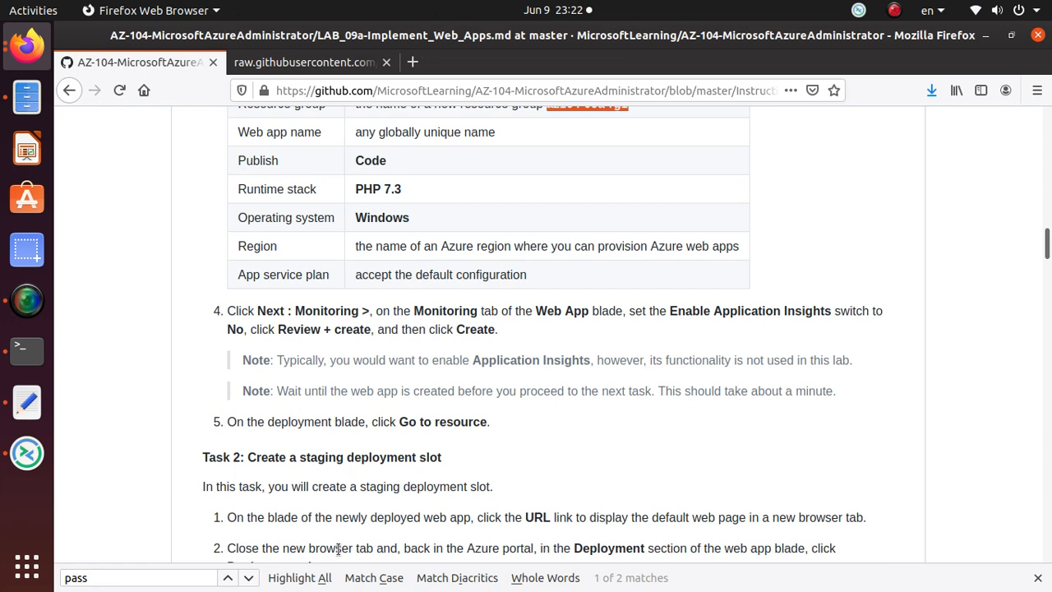
mouse_move(211, 511)
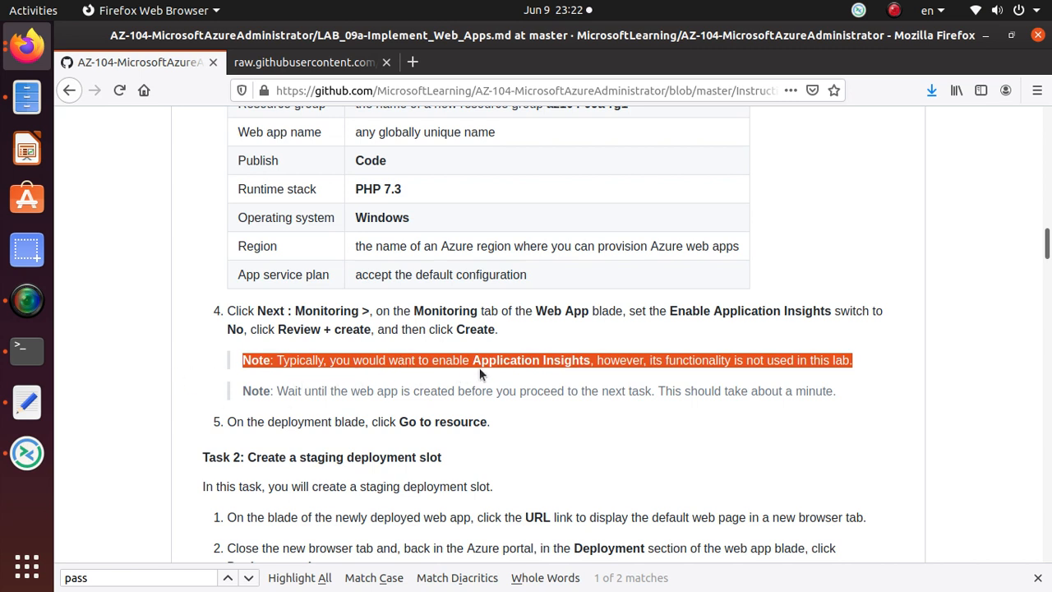
mouse_move(760, 382)
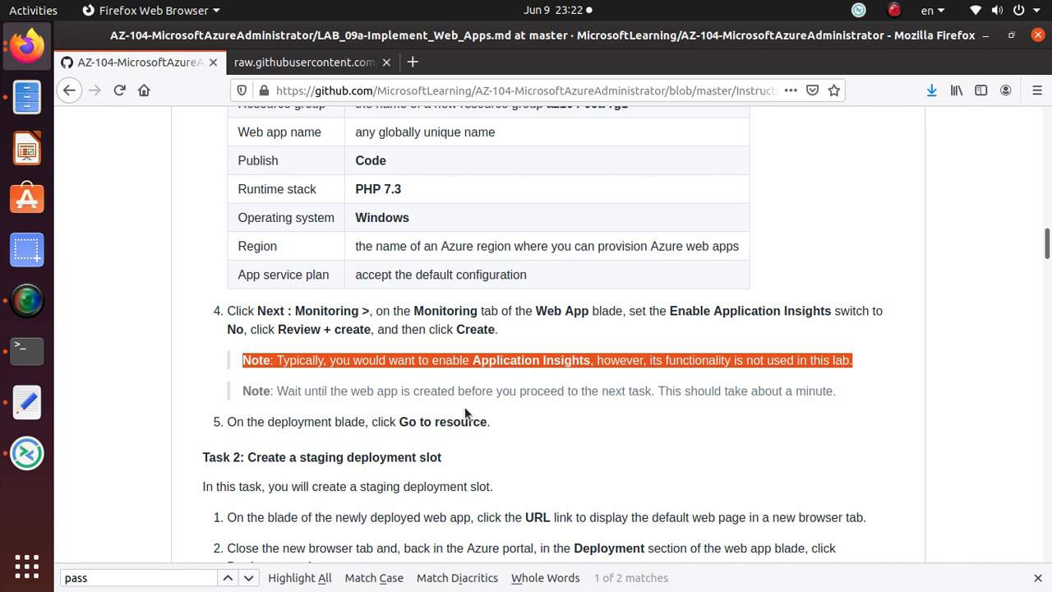
mouse_move(658, 403)
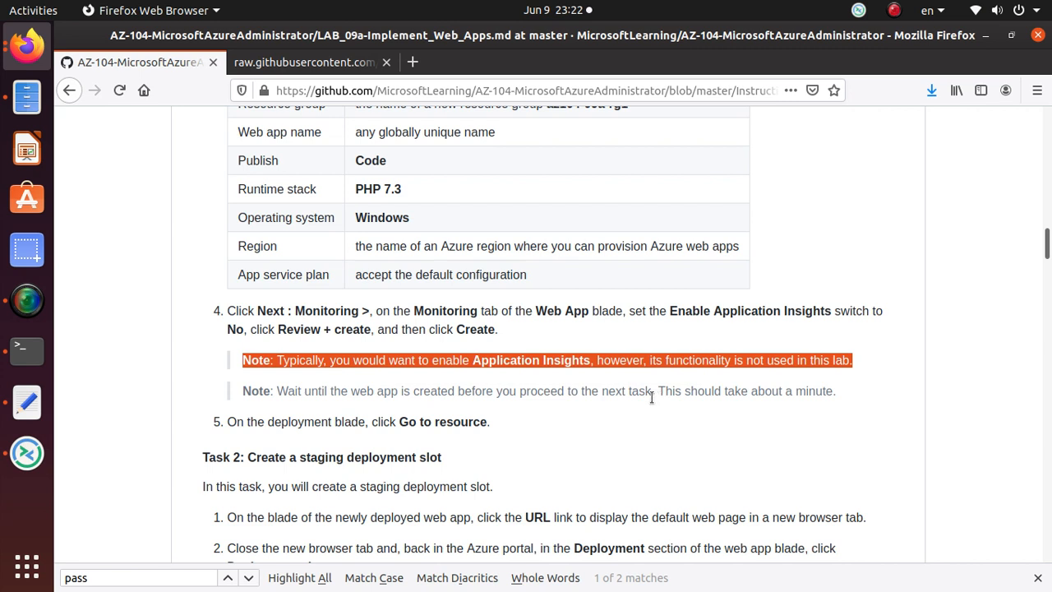
mouse_move(560, 448)
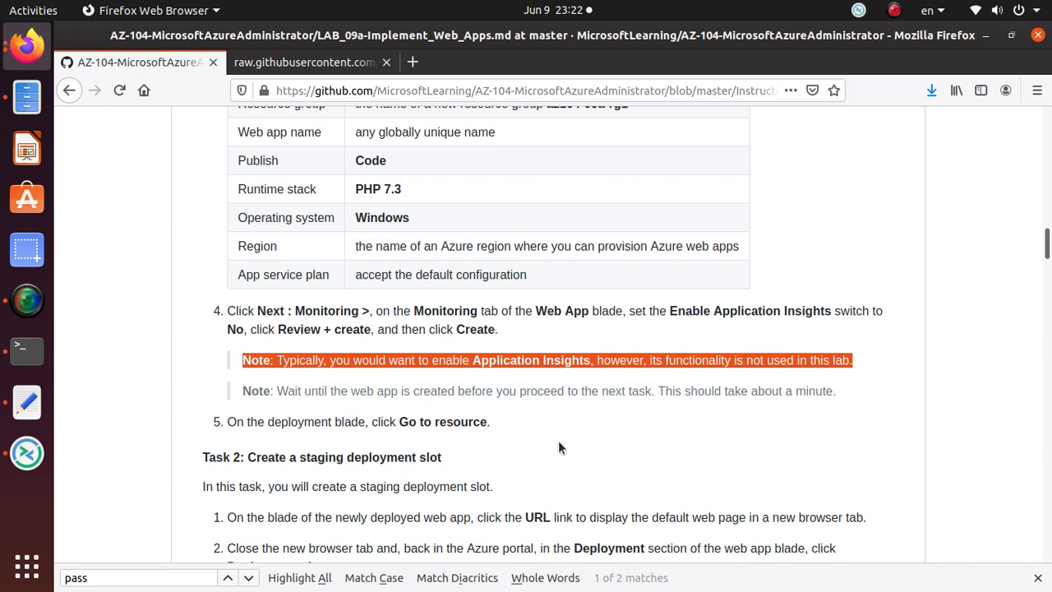